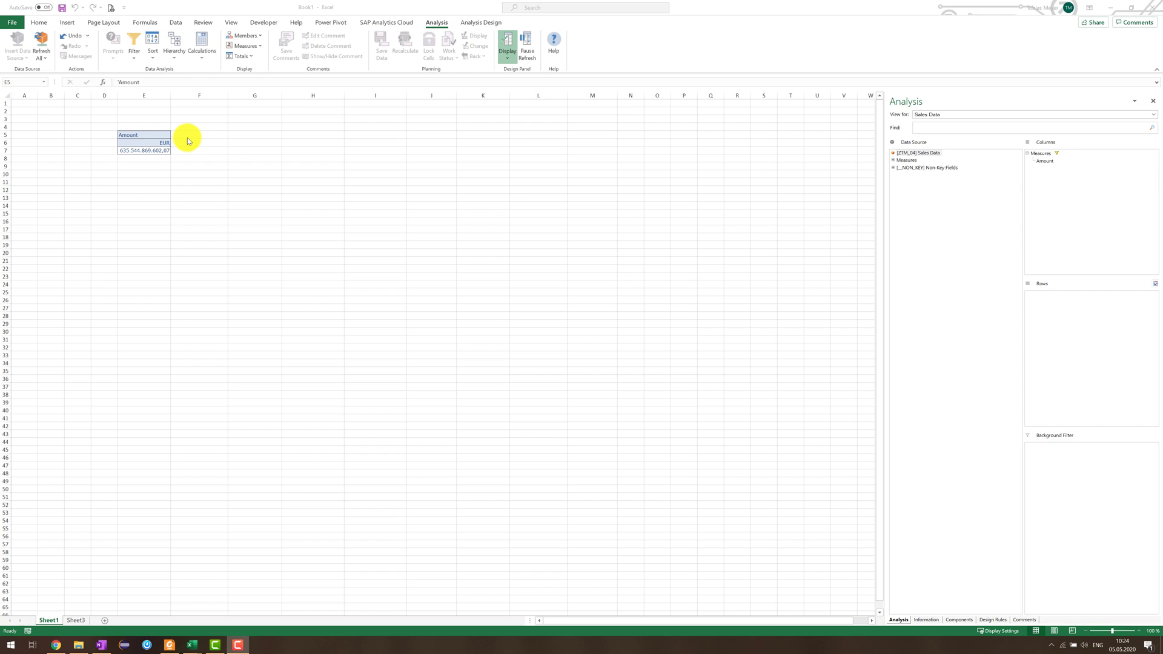
{"action": "mouse_move", "coordinate": [198, 155]}
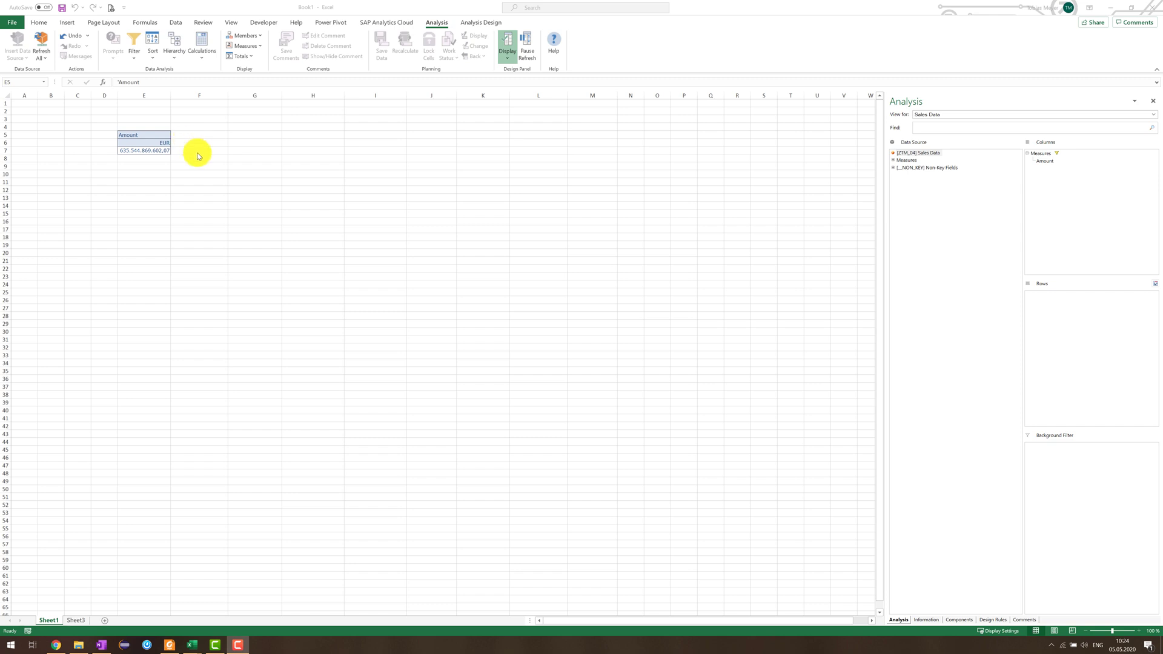
{"action": "mouse_move", "coordinate": [207, 154]}
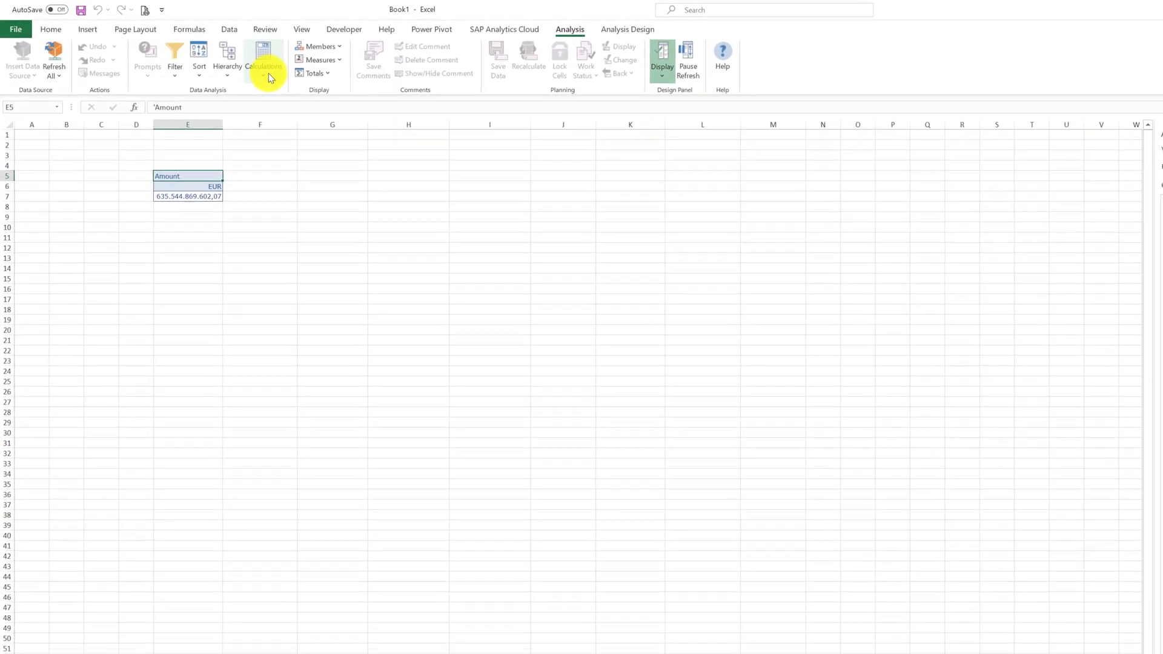
Step: Create a new restriction via Calculations > Add Restriction and name it Europe, based on Amount
{"action": "left_click", "coordinate": [265, 63]}
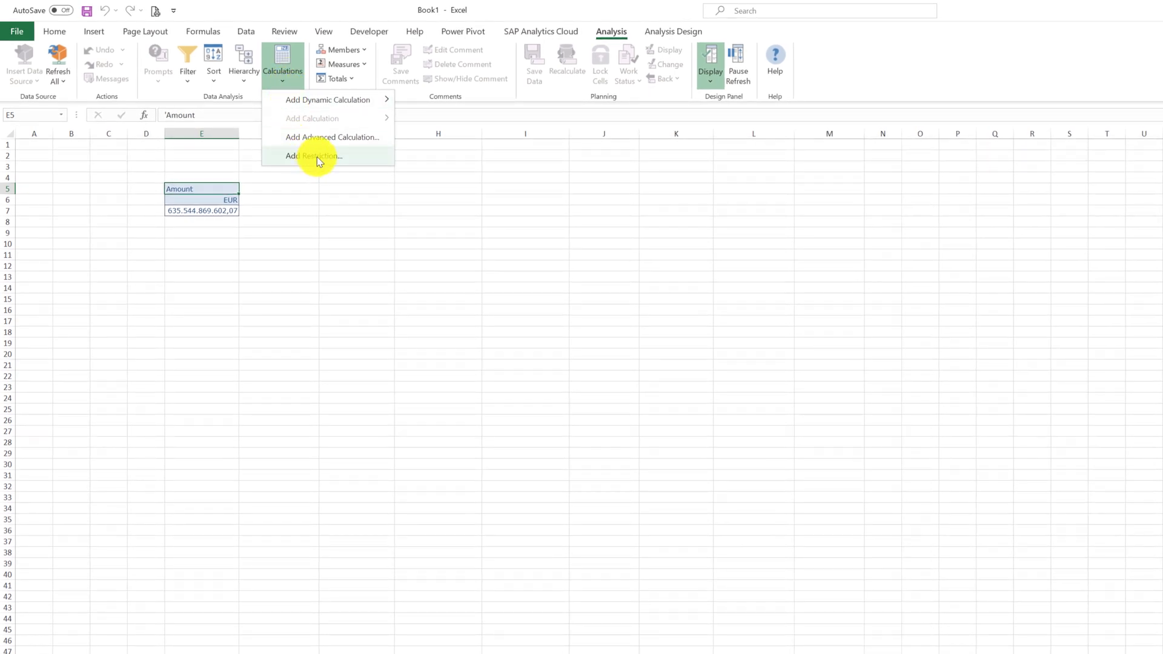
{"action": "left_click", "coordinate": [313, 155]}
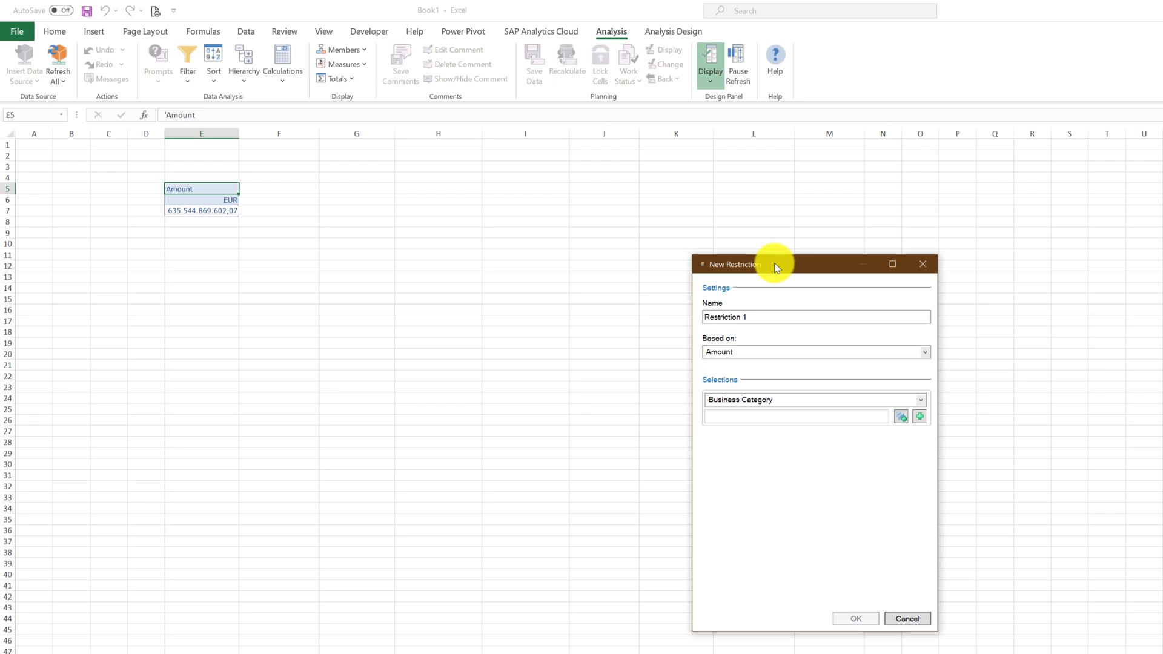
{"action": "left_click_drag", "start_coordinate": [775, 264], "coordinate": [632, 222]}
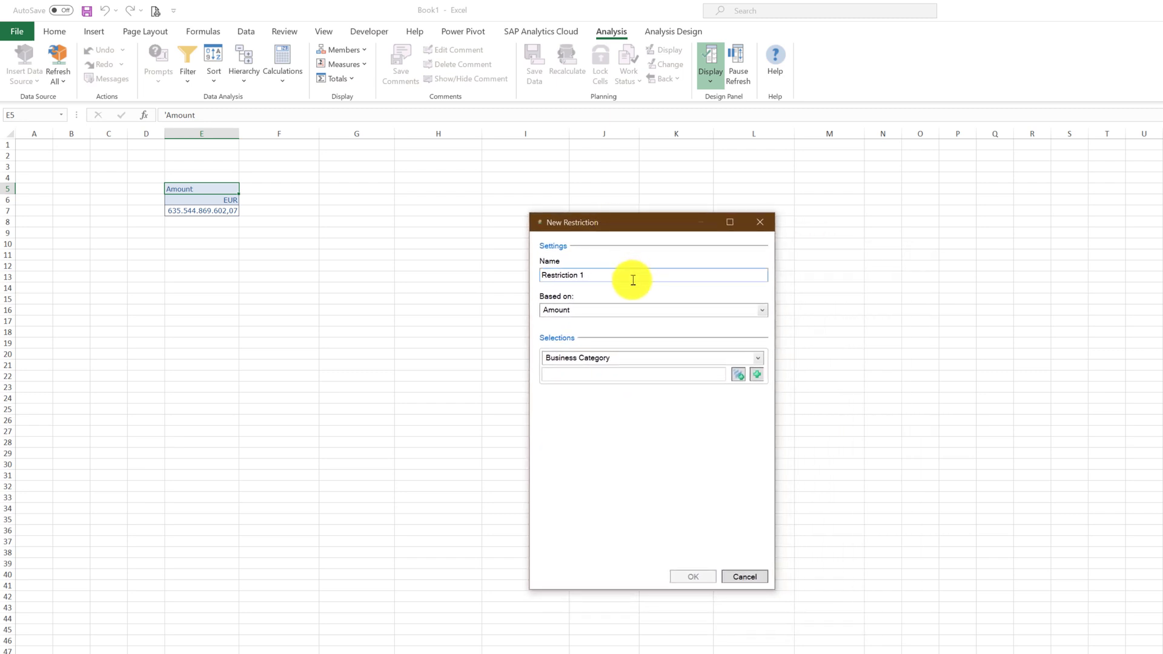
{"action": "type", "text": "E"}
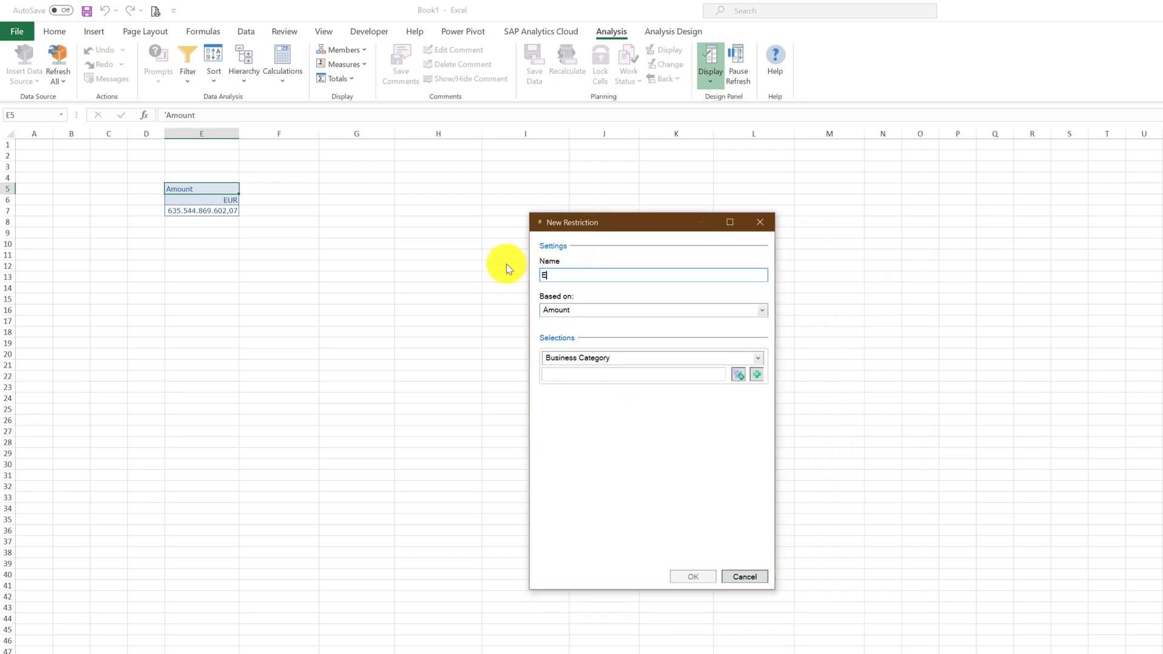
{"action": "type", "text": "urope"}
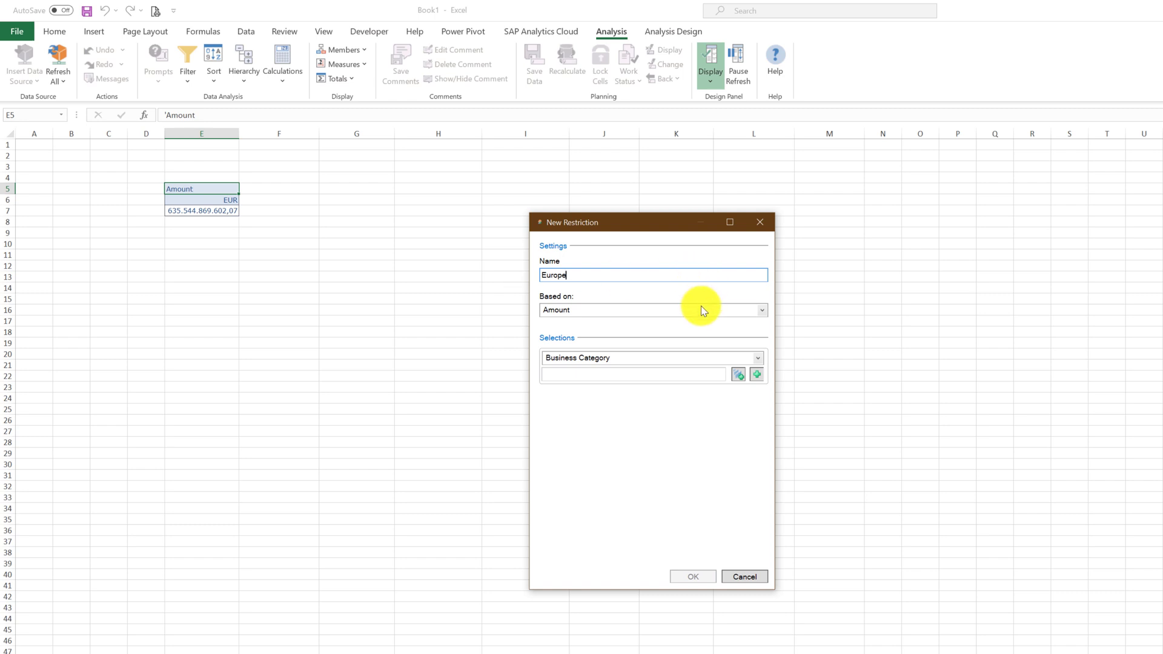
{"action": "mouse_move", "coordinate": [737, 321]}
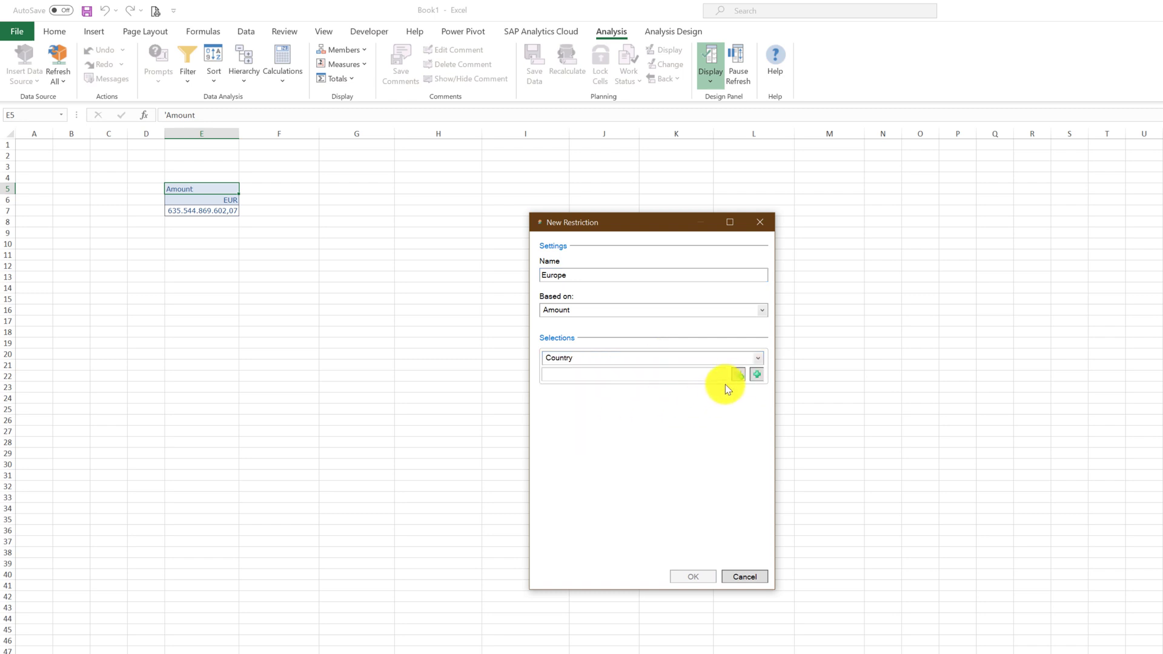
{"action": "mouse_move", "coordinate": [737, 375]}
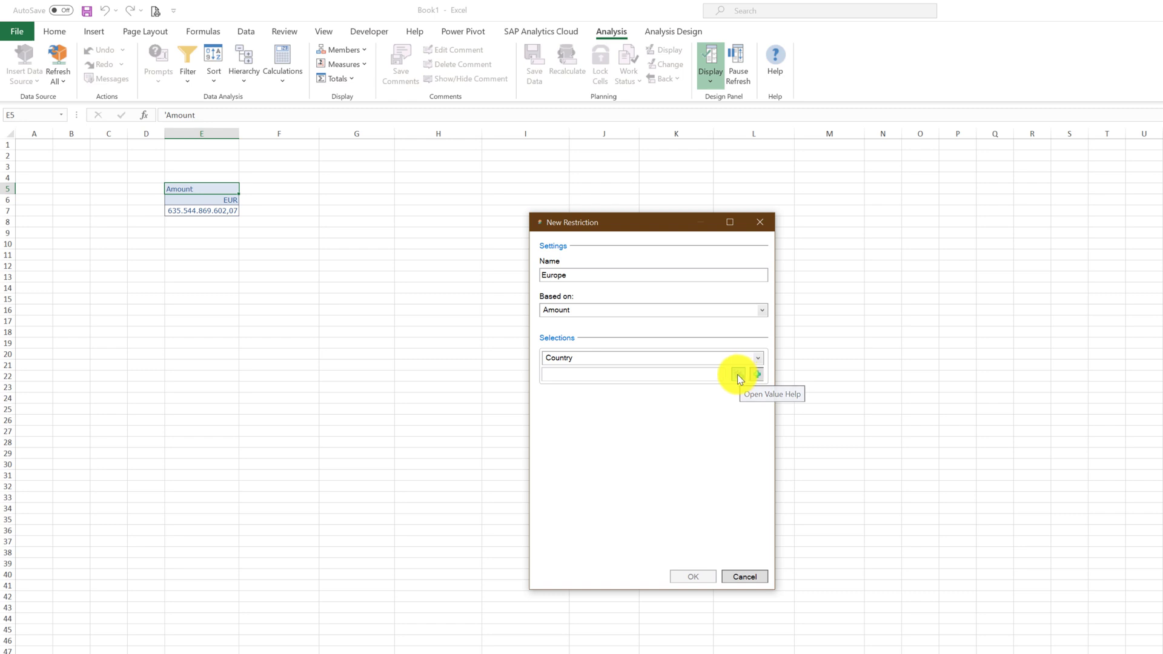
Step: In the Country value help, clear all and tick France, Italy, Spain and Germany (with Greece) for Europe
{"action": "left_click", "coordinate": [741, 374]}
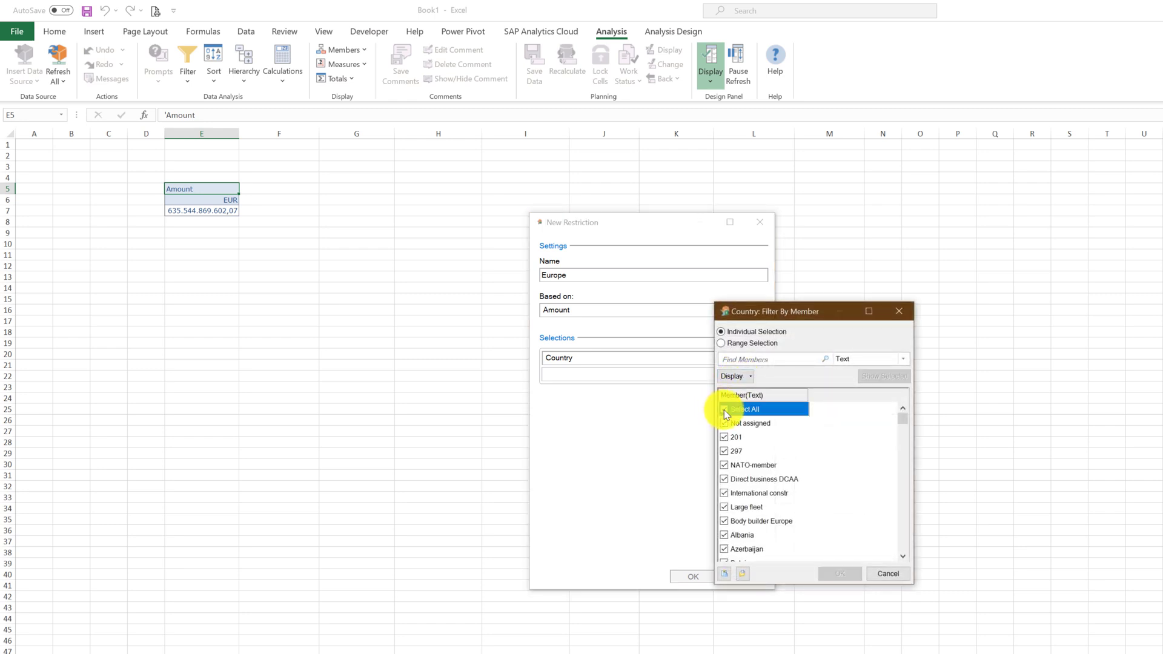
{"action": "left_click", "coordinate": [723, 409]}
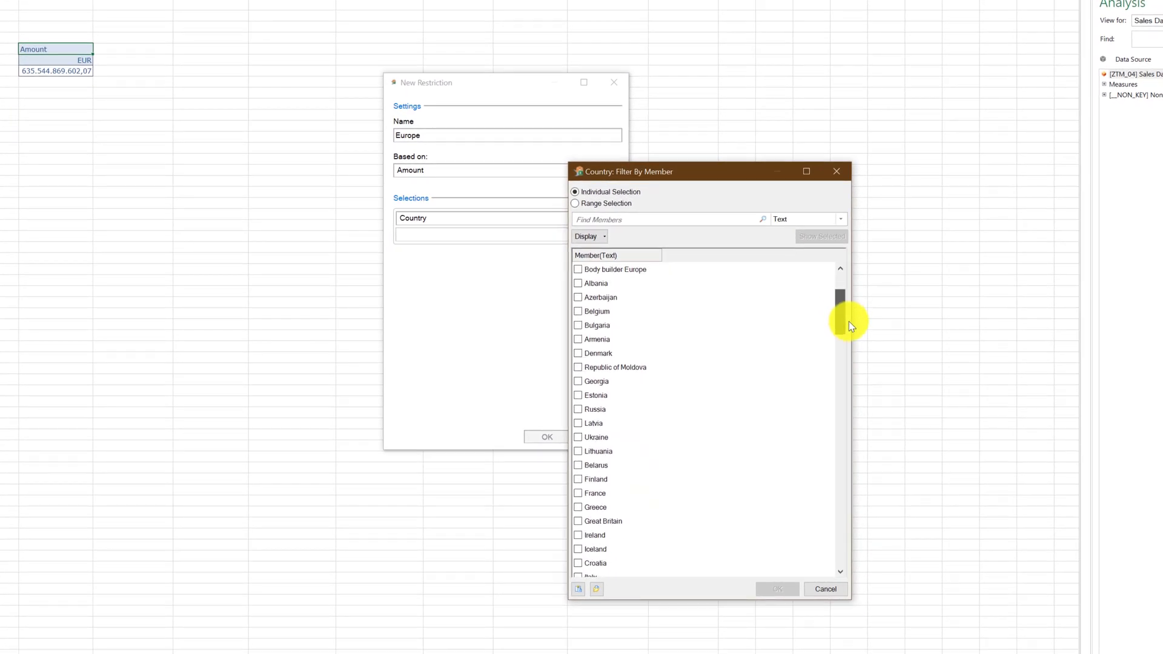
{"action": "left_click", "coordinate": [595, 494]}
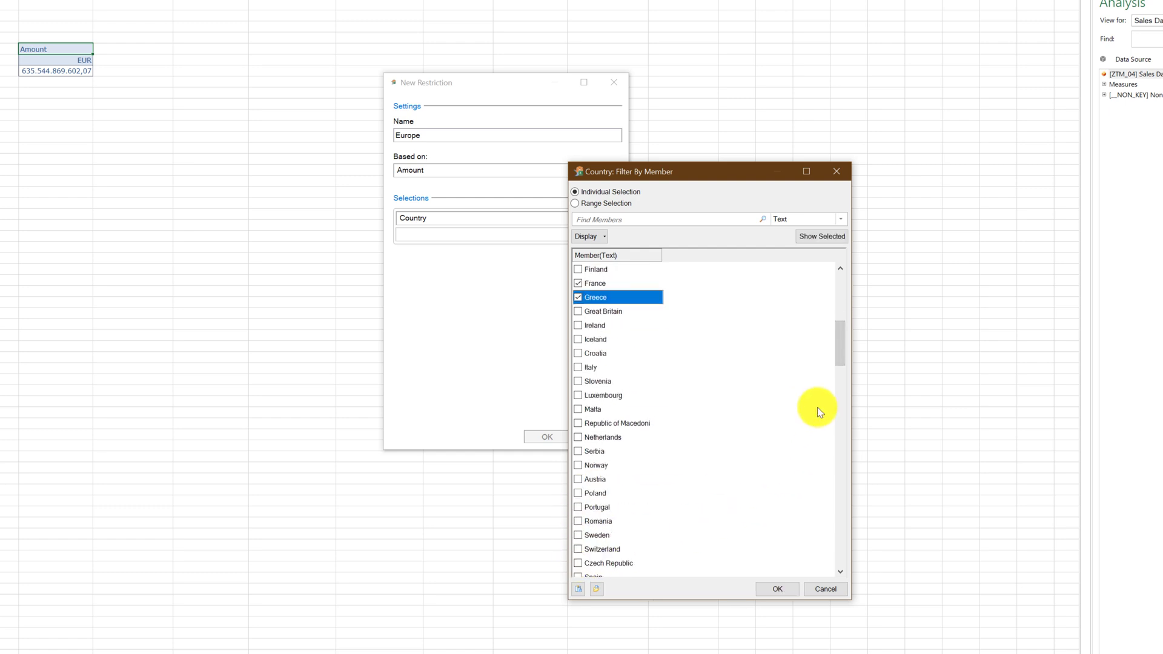
{"action": "left_click", "coordinate": [578, 367]}
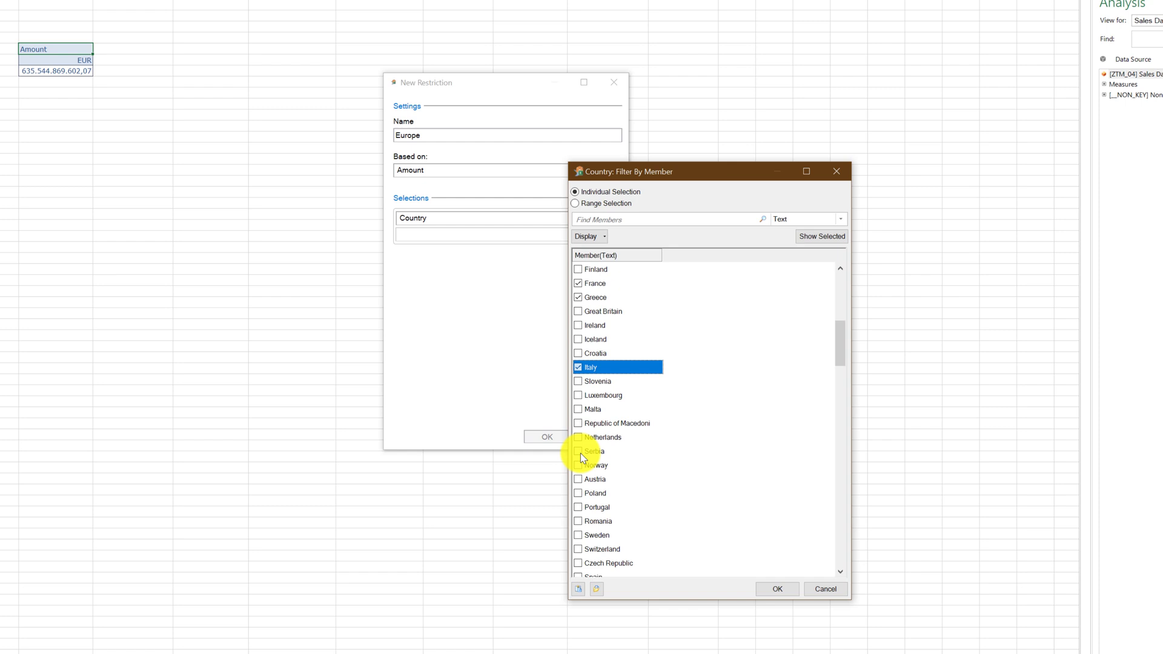
{"action": "scroll", "scroll_direction": "down", "scroll_amount": 3}
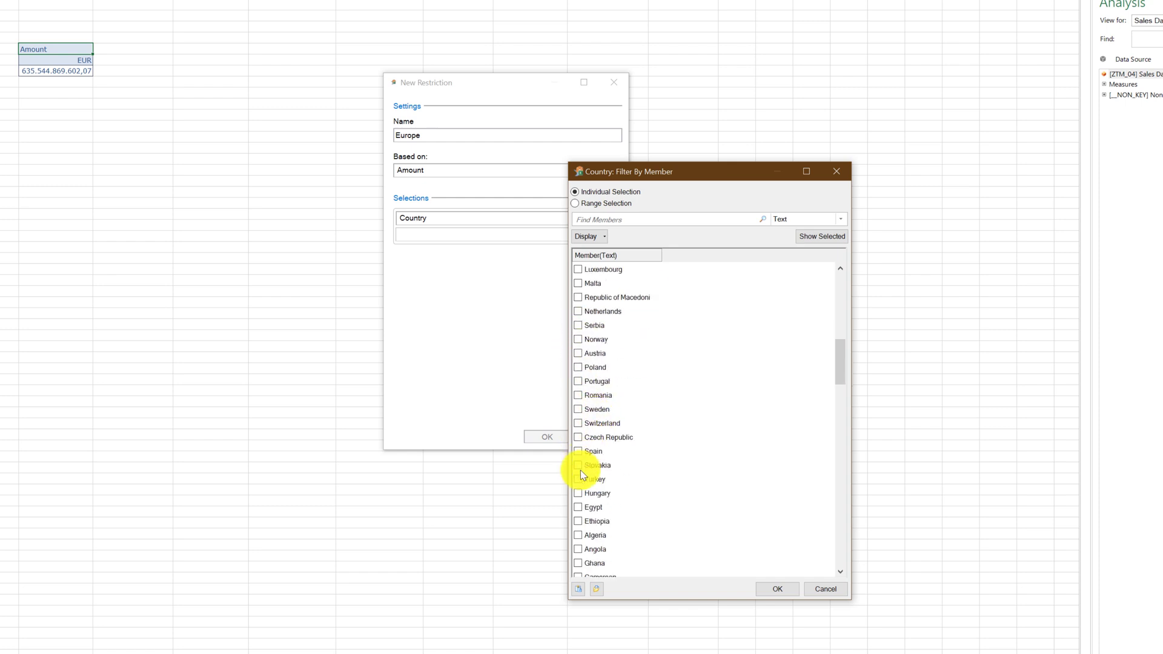
{"action": "left_click", "coordinate": [578, 451]}
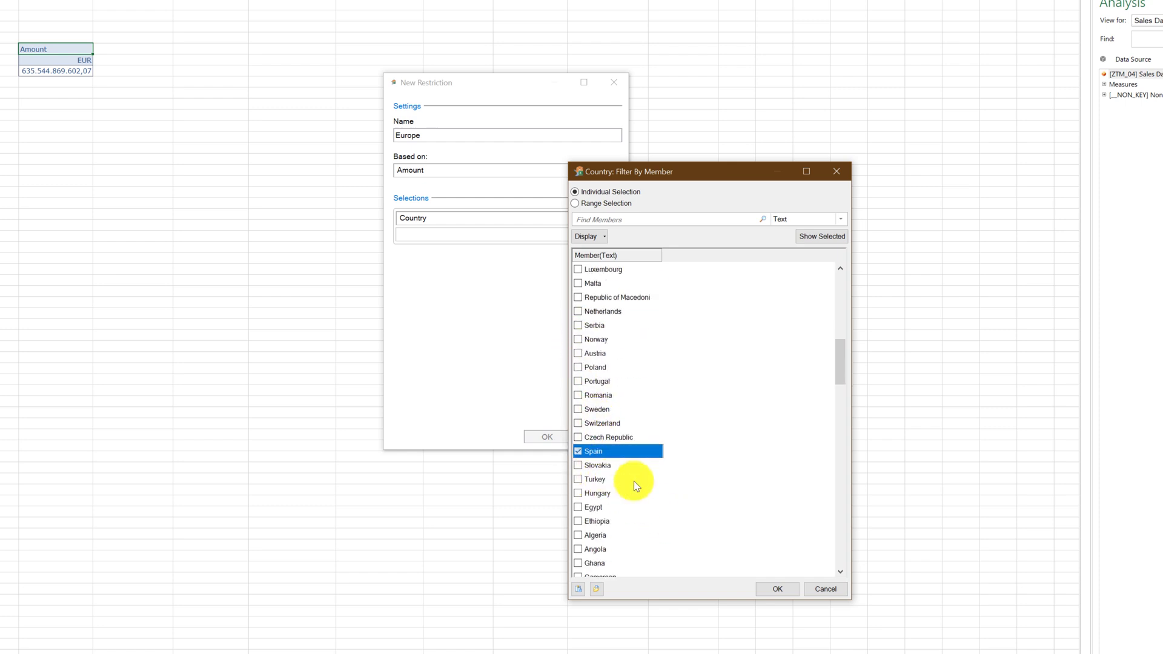
{"action": "scroll", "scroll_direction": "down", "scroll_amount": 3}
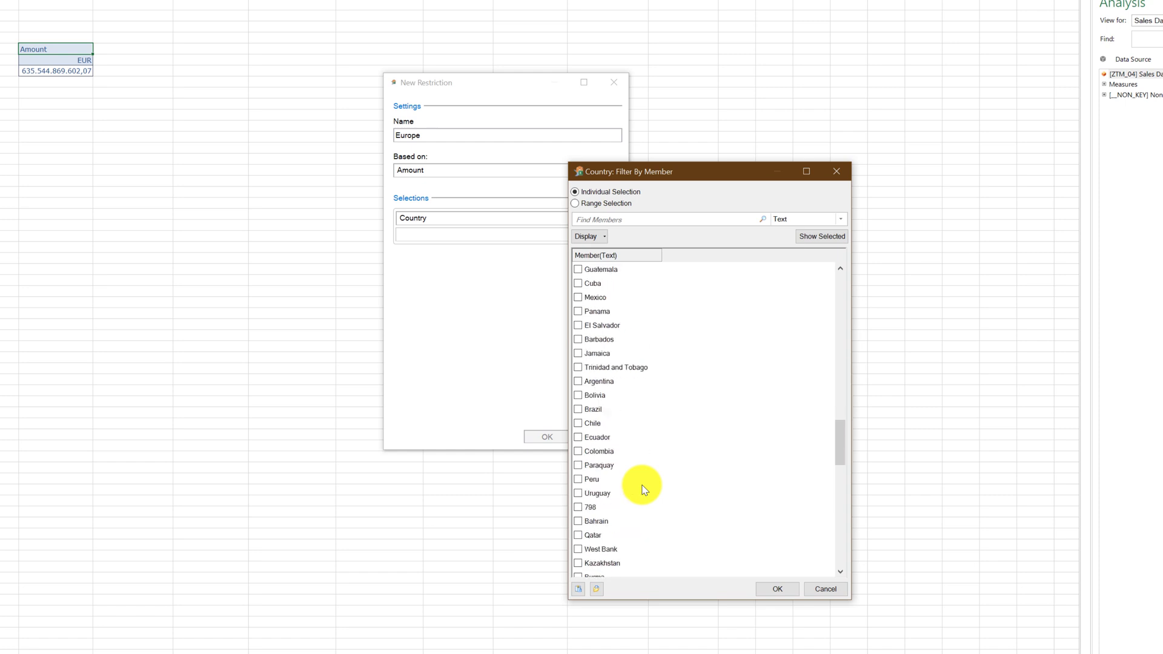
{"action": "scroll", "scroll_direction": "down", "scroll_amount": 3}
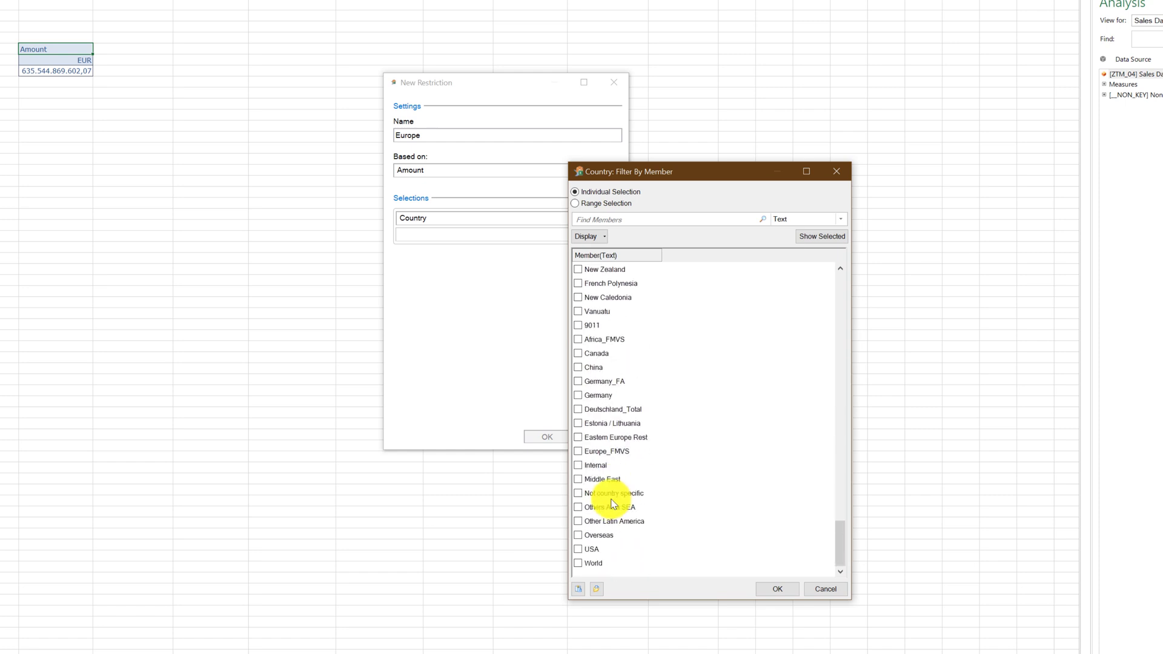
{"action": "left_click", "coordinate": [577, 395]}
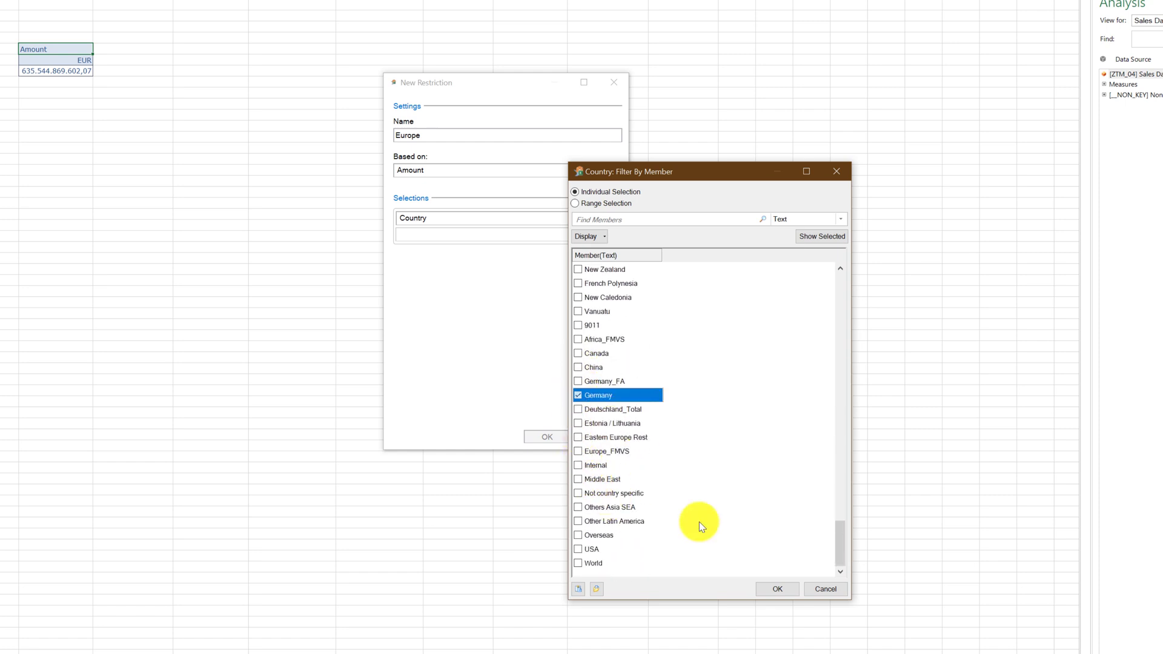
Step: Confirm the country filter and the restriction so Europe appears as a column beside Amount
{"action": "left_click", "coordinate": [777, 589]}
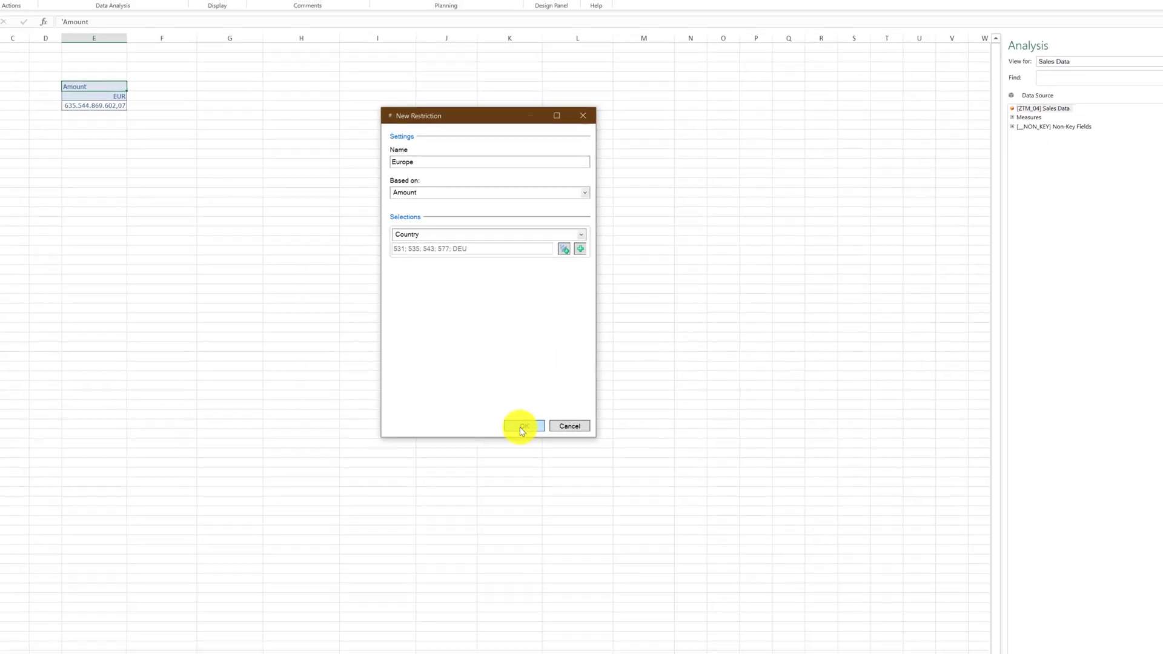
{"action": "left_click", "coordinate": [522, 425]}
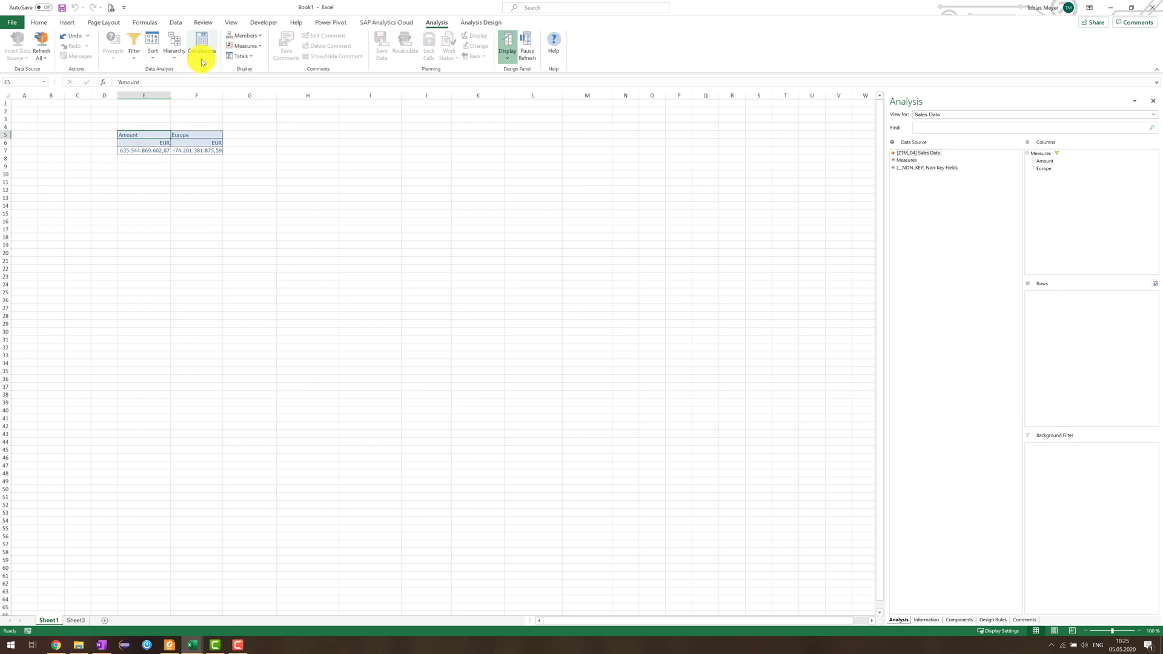
Step: Start a second restriction named North-South America, restricted by Country
{"action": "left_click", "coordinate": [202, 41]}
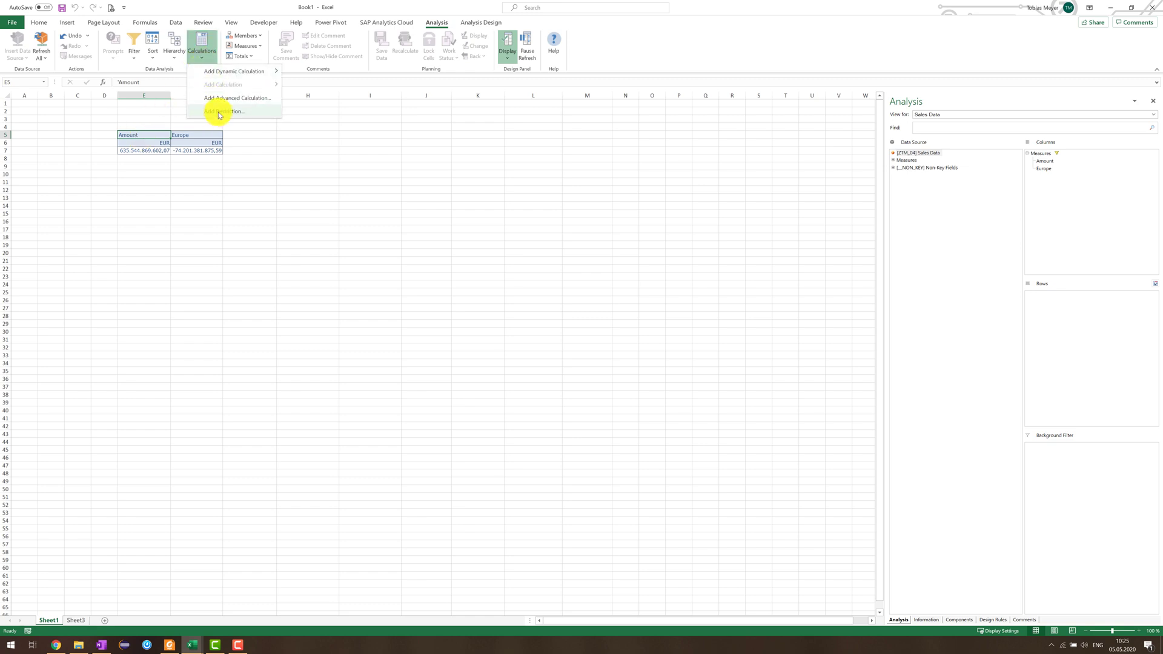
{"action": "left_click", "coordinate": [223, 111]}
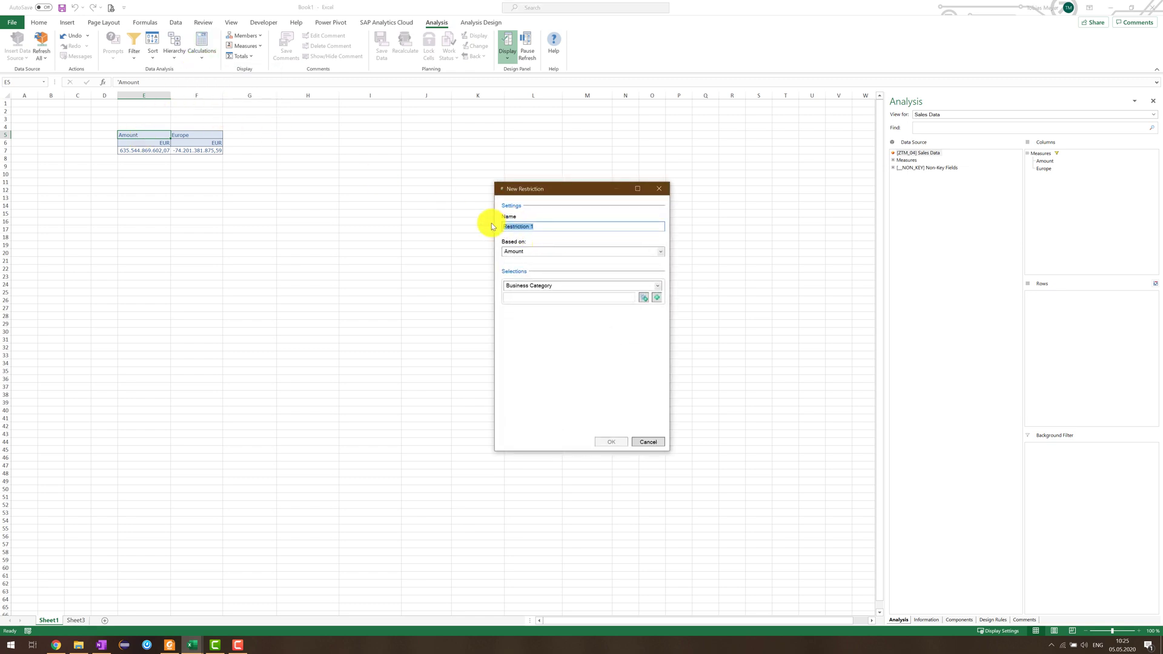
{"action": "type", "text": "North"}
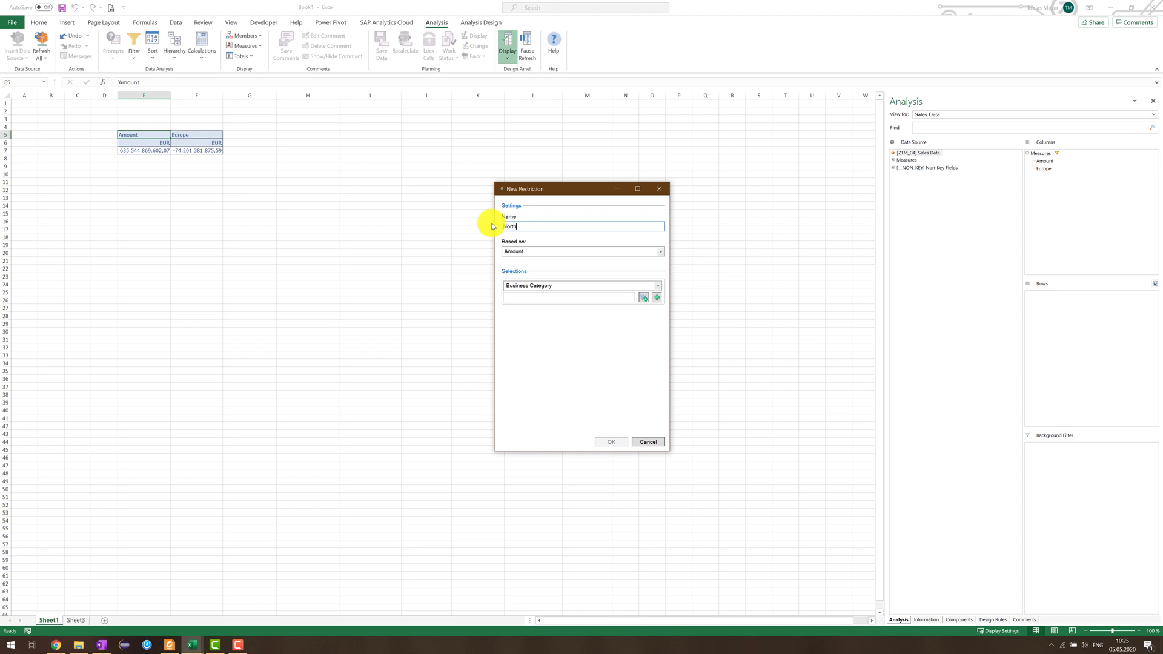
{"action": "type", "text": "-South America"}
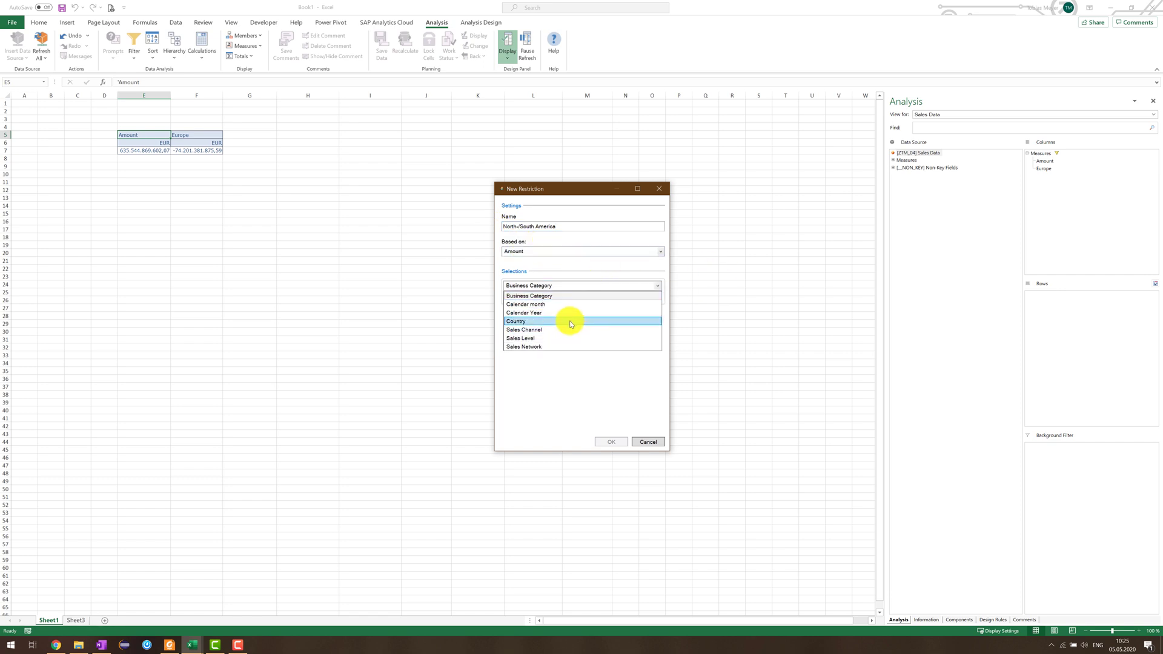
{"action": "left_click", "coordinate": [515, 321]}
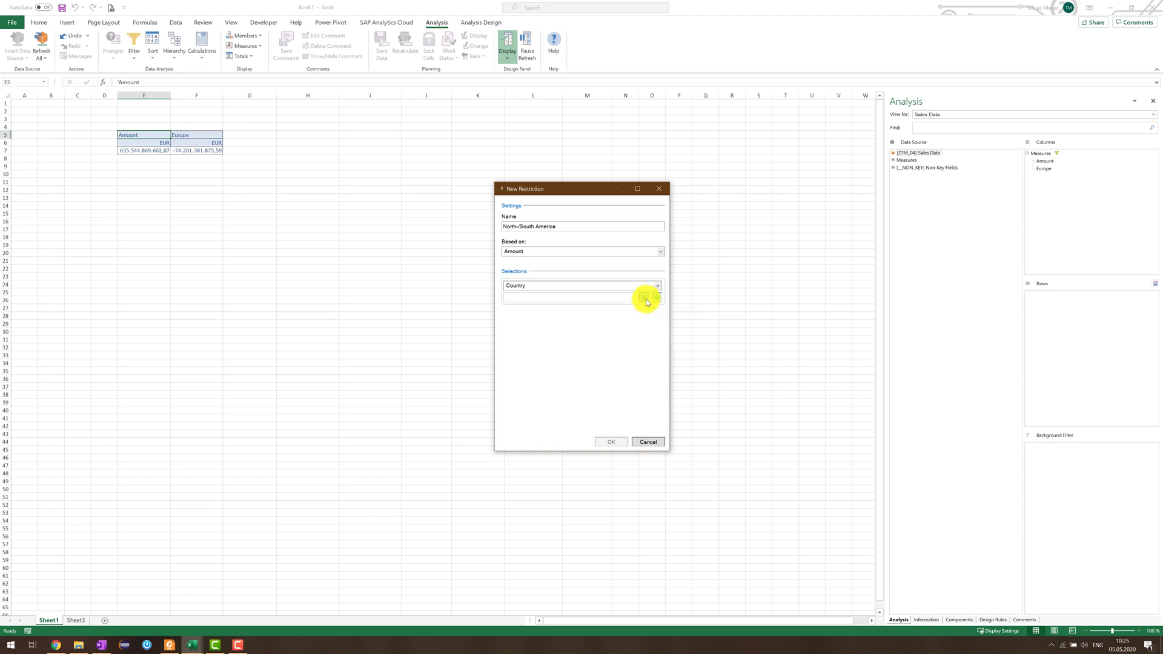
Step: Pick the American countries in the member filter and add North/South America as a column after Europe
{"action": "left_click", "coordinate": [647, 298]}
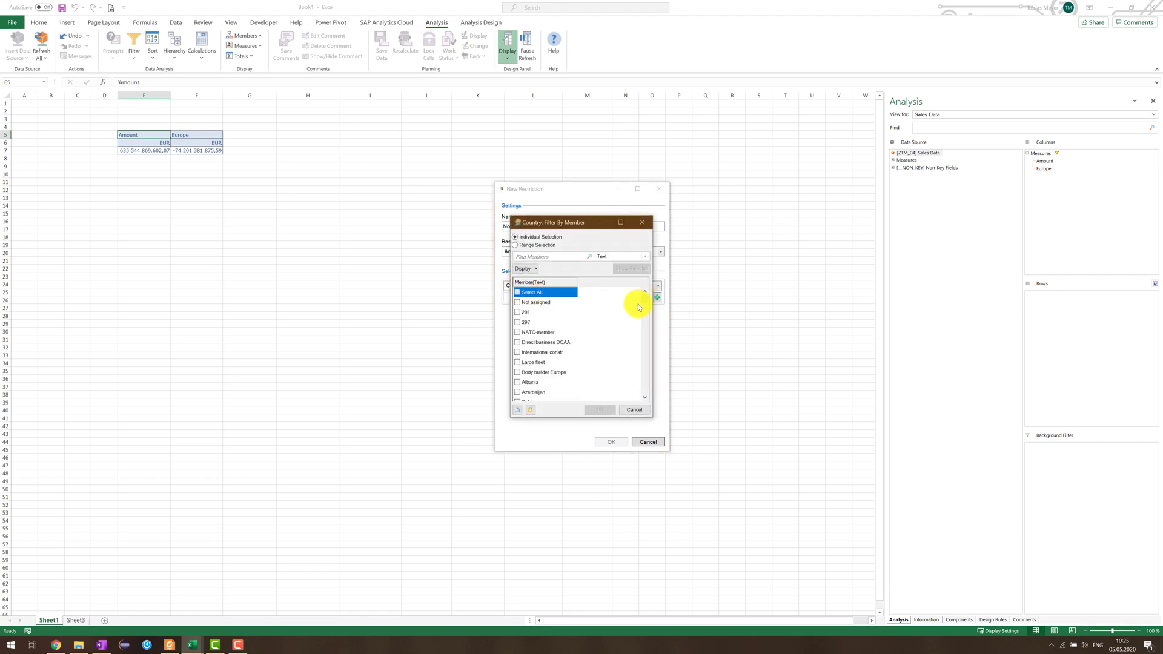
{"action": "scroll", "scroll_direction": "down", "scroll_amount": 3}
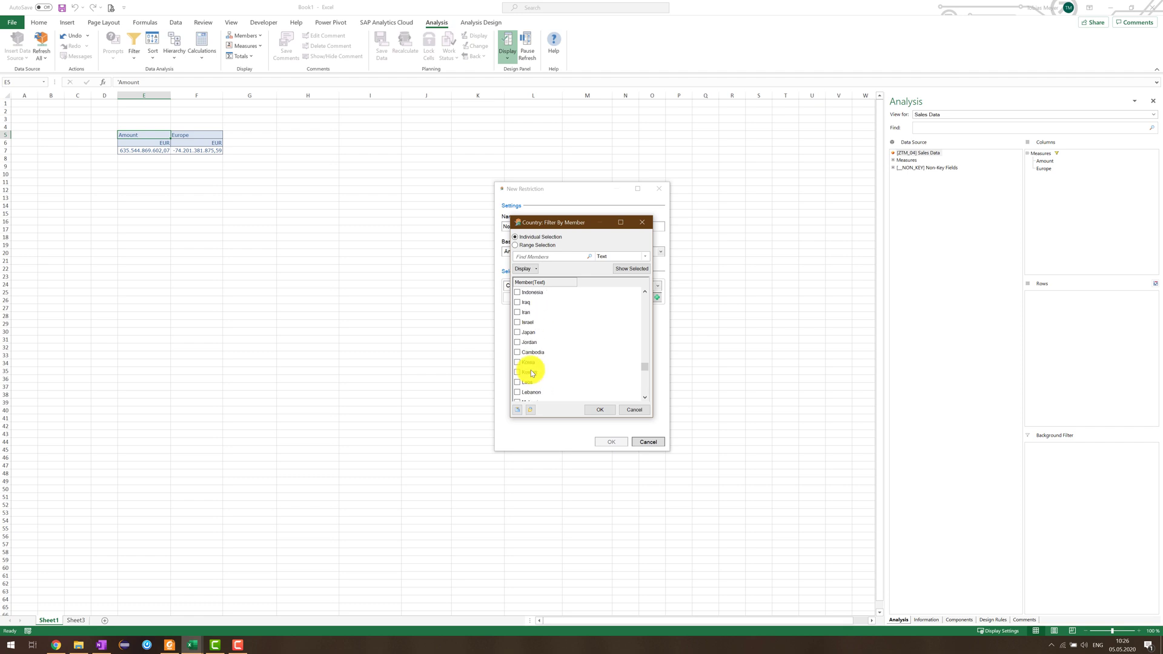
{"action": "scroll", "scroll_direction": "down", "scroll_amount": 3}
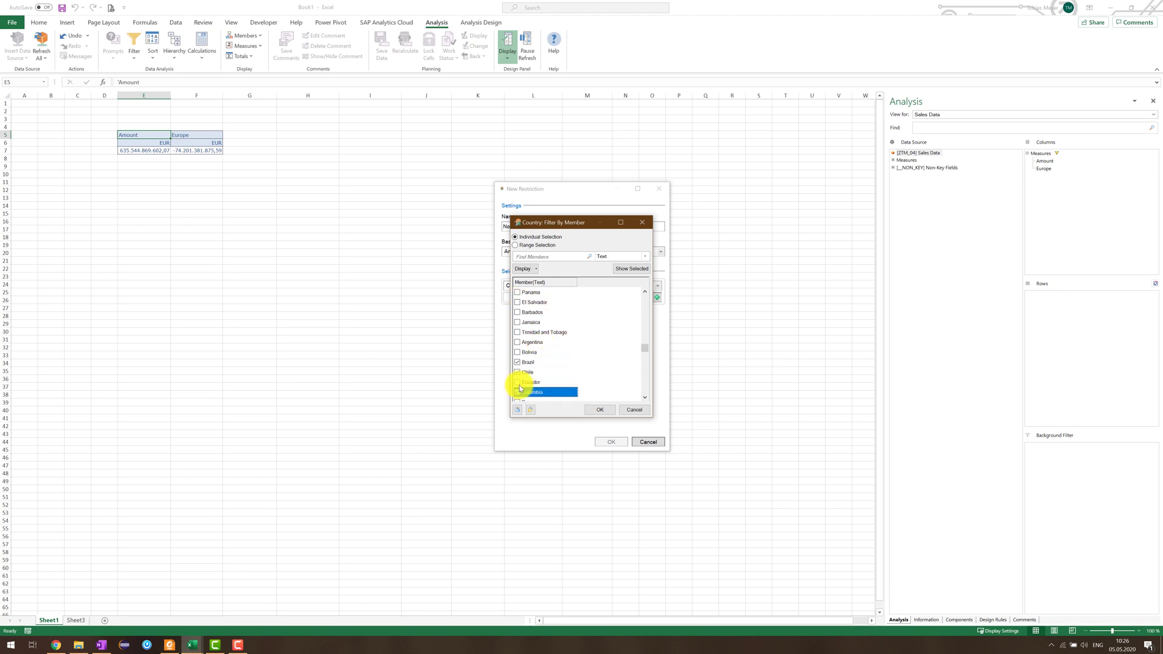
{"action": "left_click", "coordinate": [517, 382]}
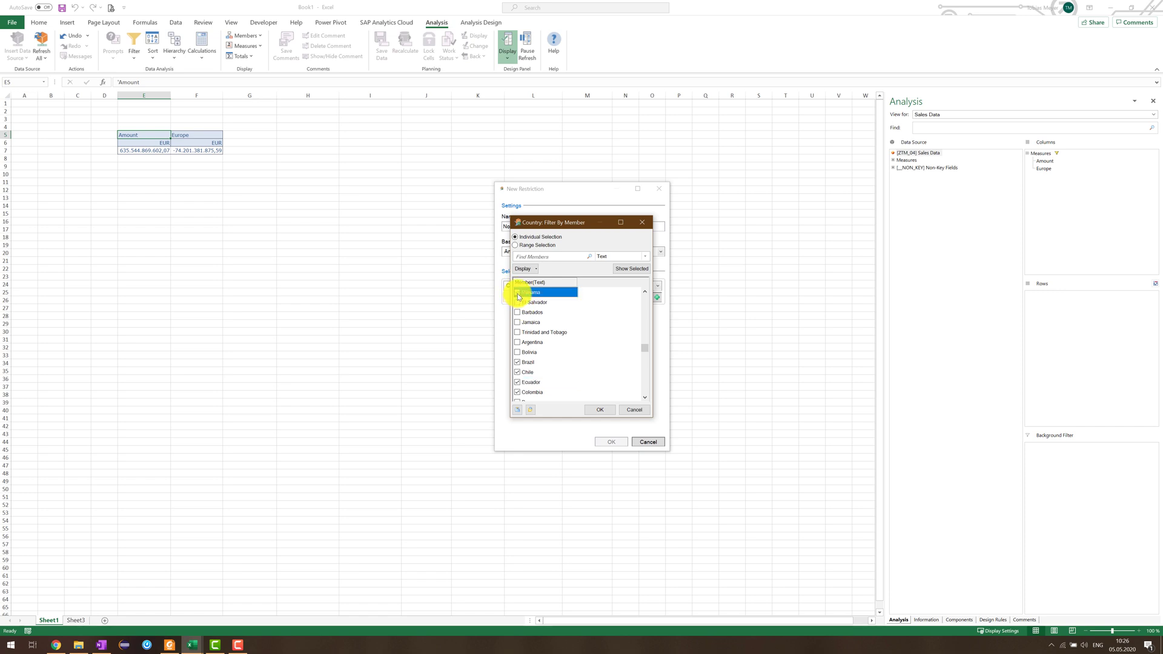
{"action": "left_click", "coordinate": [600, 409]}
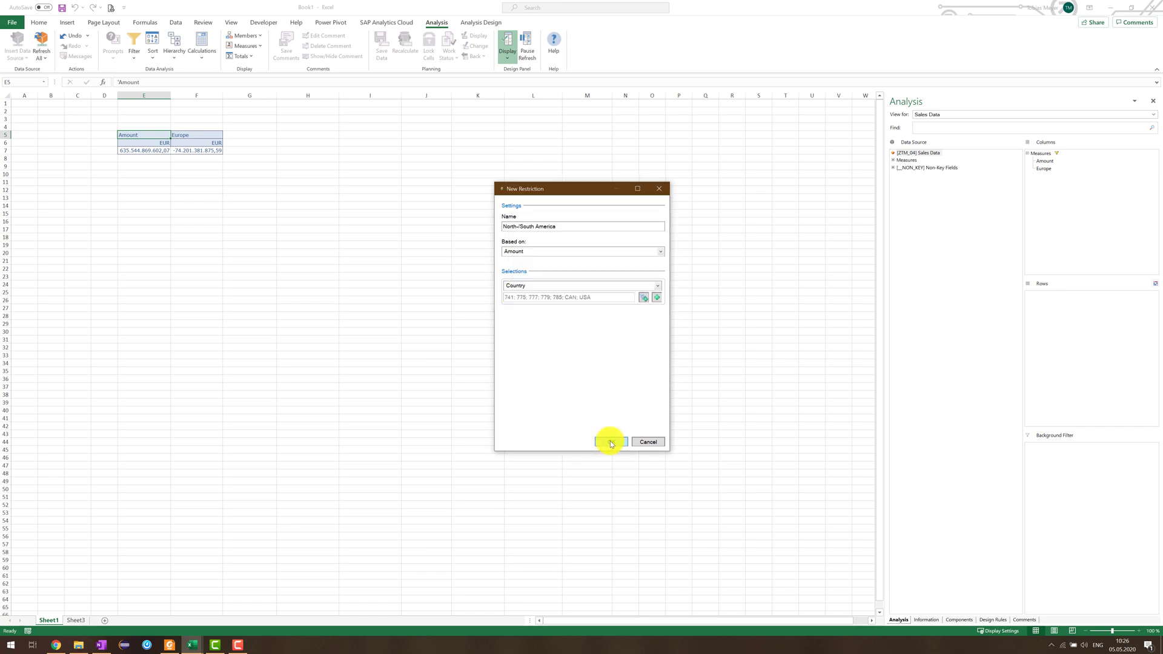
{"action": "left_click", "coordinate": [610, 442]}
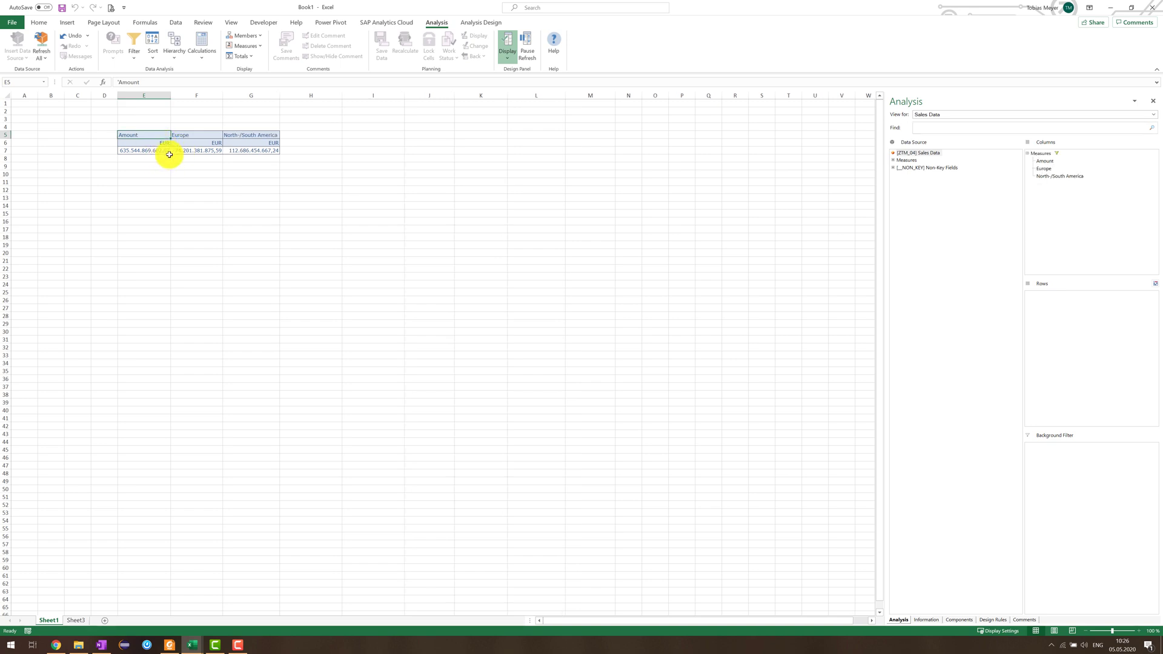
{"action": "mouse_move", "coordinate": [201, 46]}
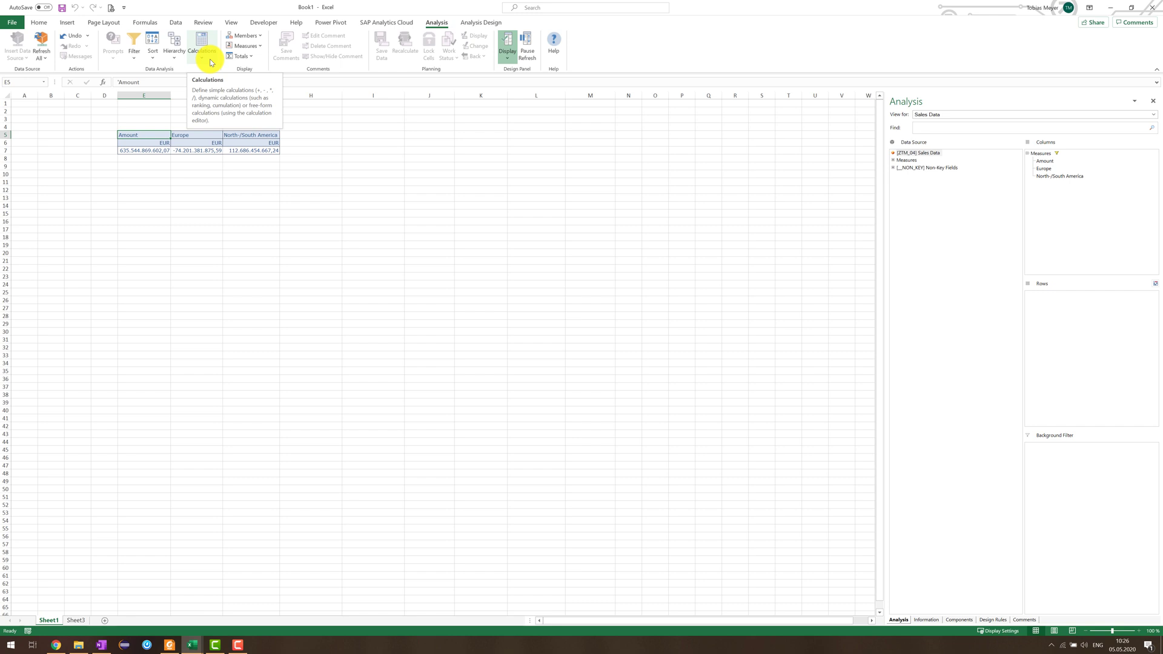
Step: Start a third restriction on Amount named Asia
{"action": "left_click", "coordinate": [201, 43]}
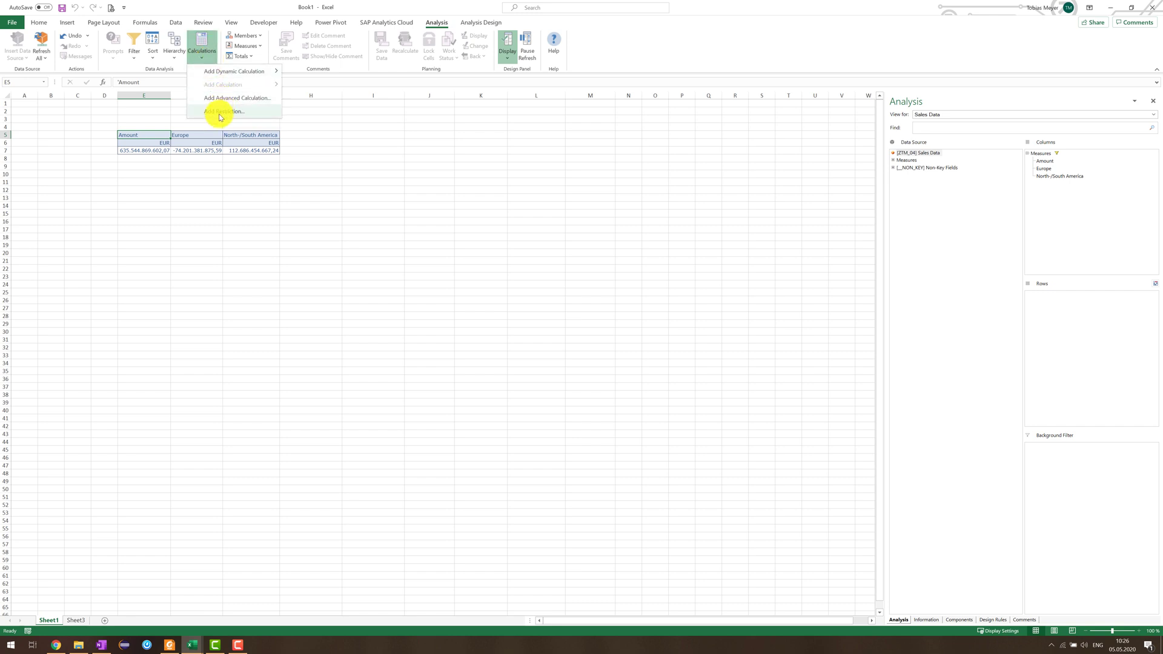
{"action": "left_click", "coordinate": [223, 111]}
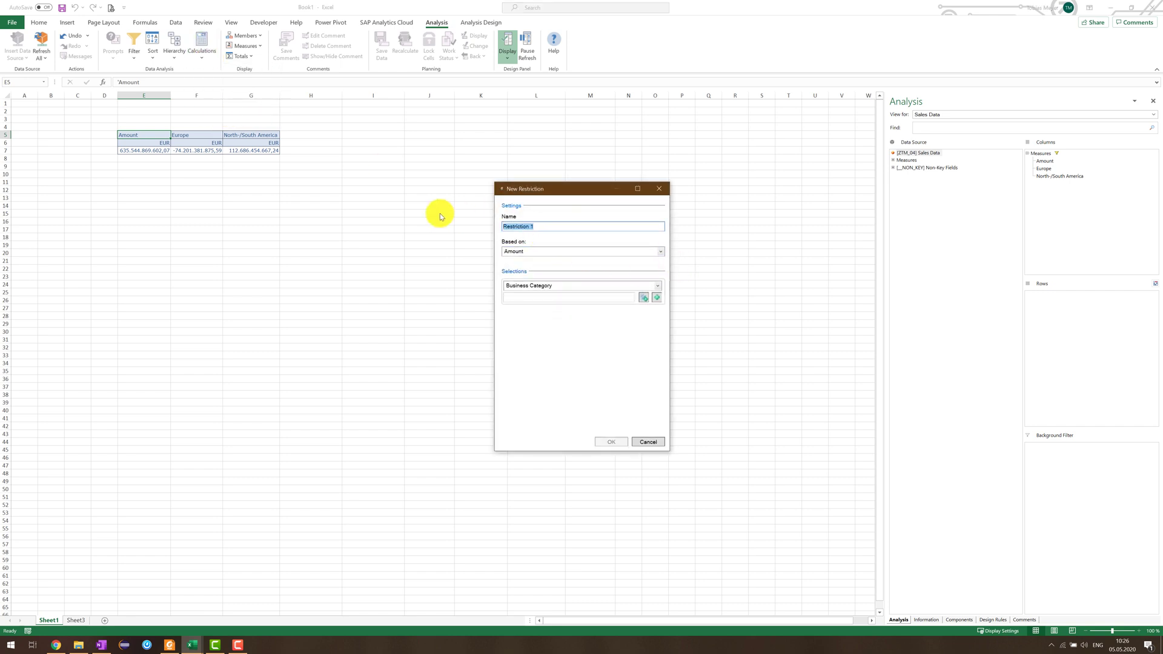
{"action": "type", "text": "Asia"}
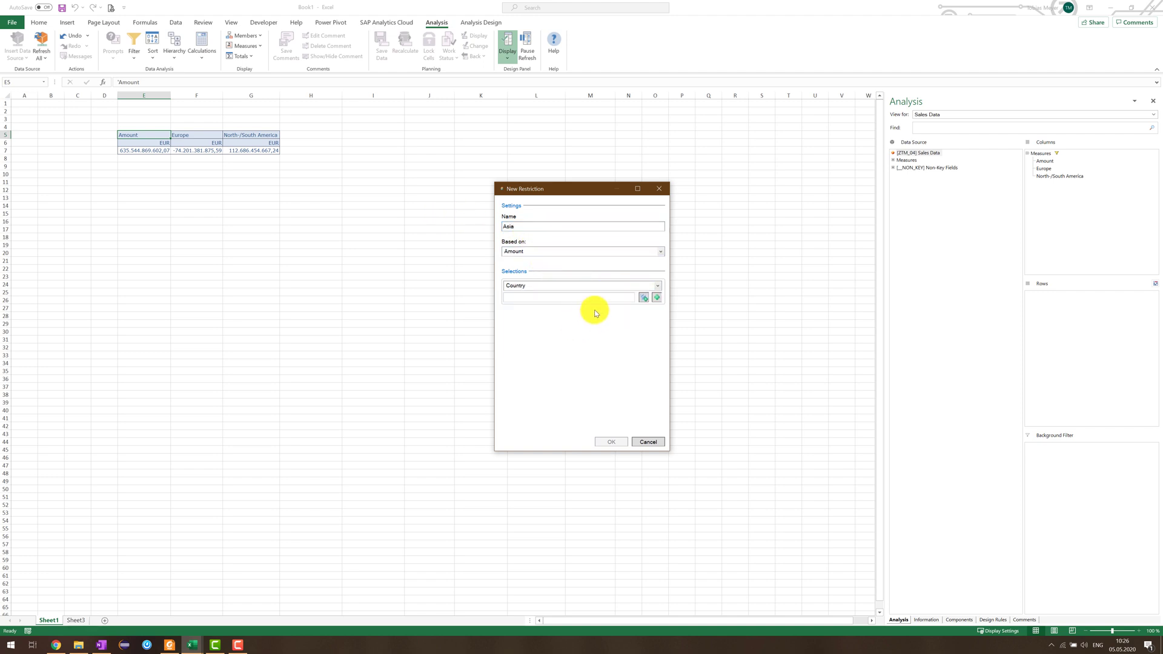
{"action": "mouse_move", "coordinate": [694, 305]}
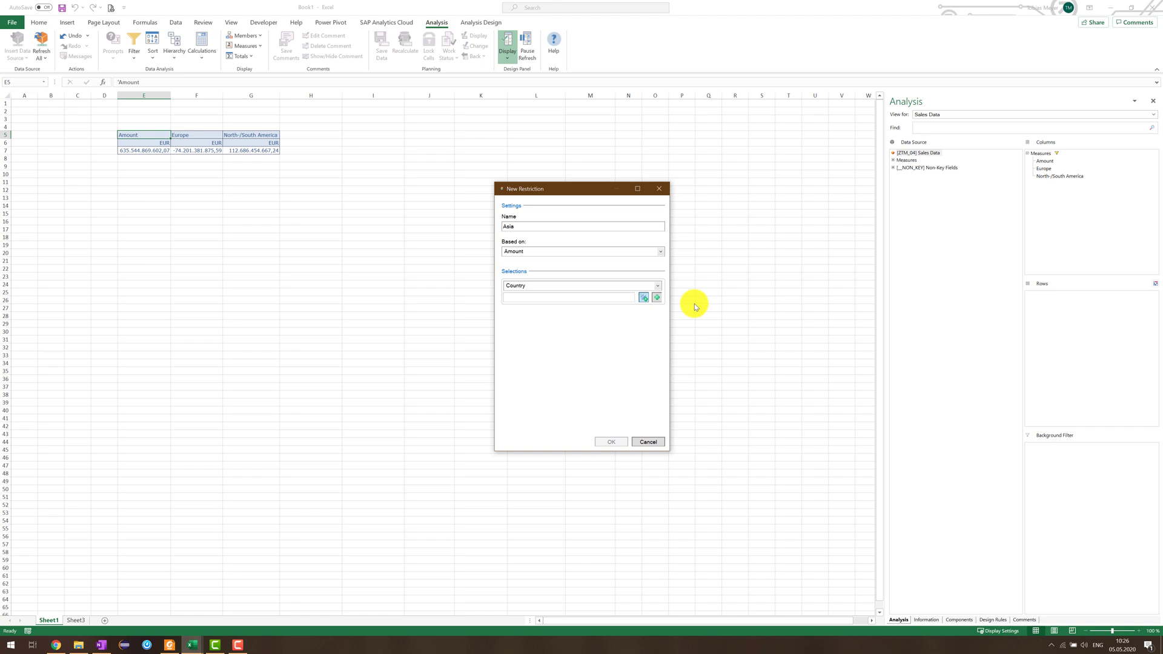
Step: Tick the Asian countries in the Country member filter and add Asia as a column after North/South America
{"action": "left_click", "coordinate": [643, 298]}
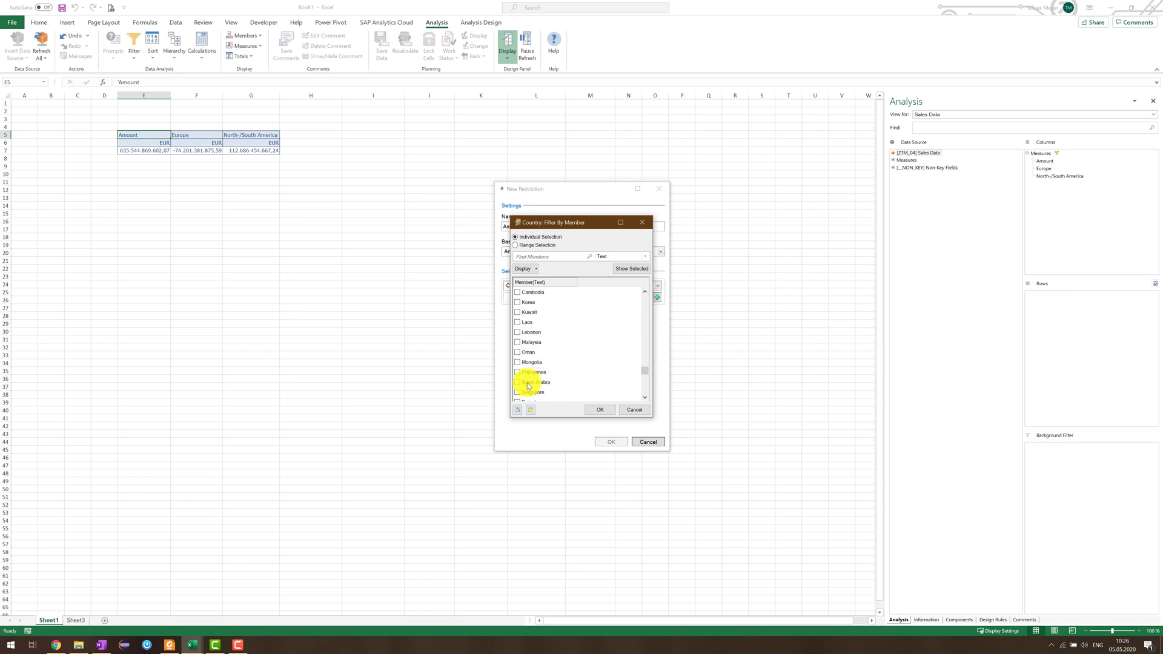
{"action": "left_click", "coordinate": [517, 392]}
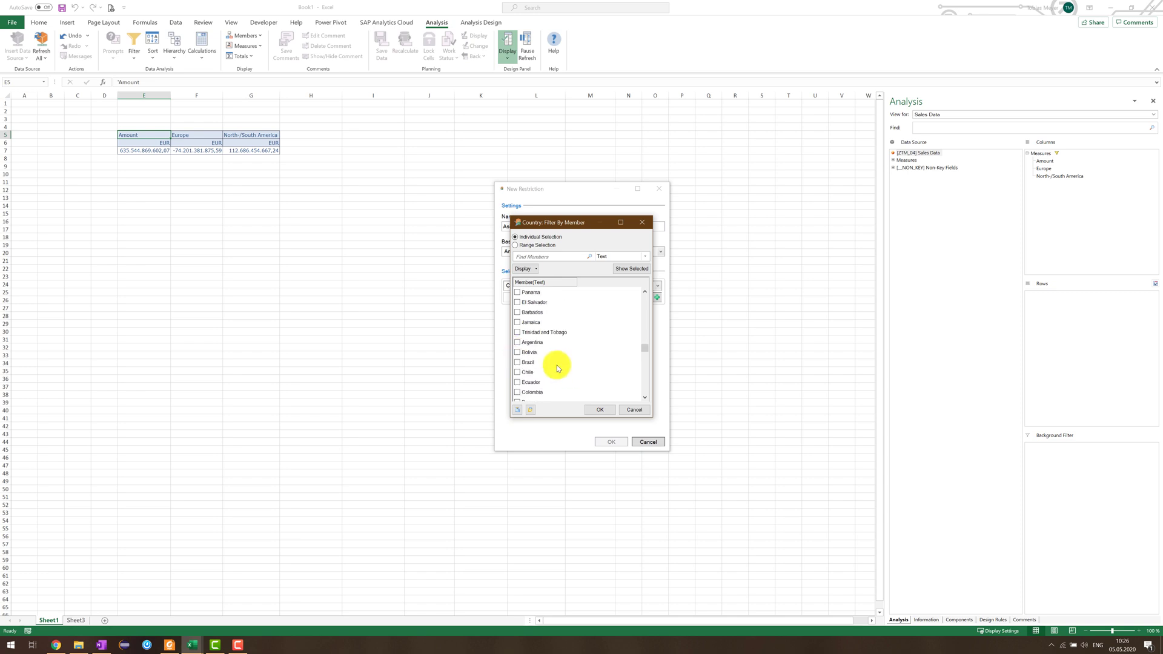
{"action": "scroll", "scroll_direction": "down", "scroll_amount": 3}
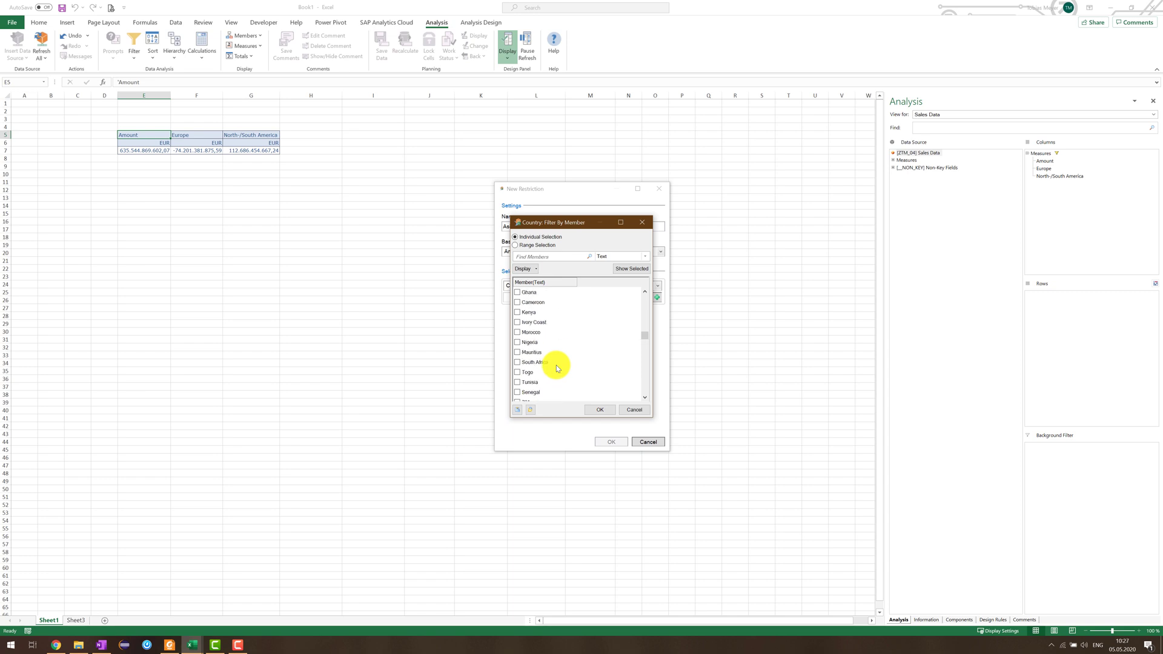
{"action": "scroll", "scroll_direction": "down", "scroll_amount": 3}
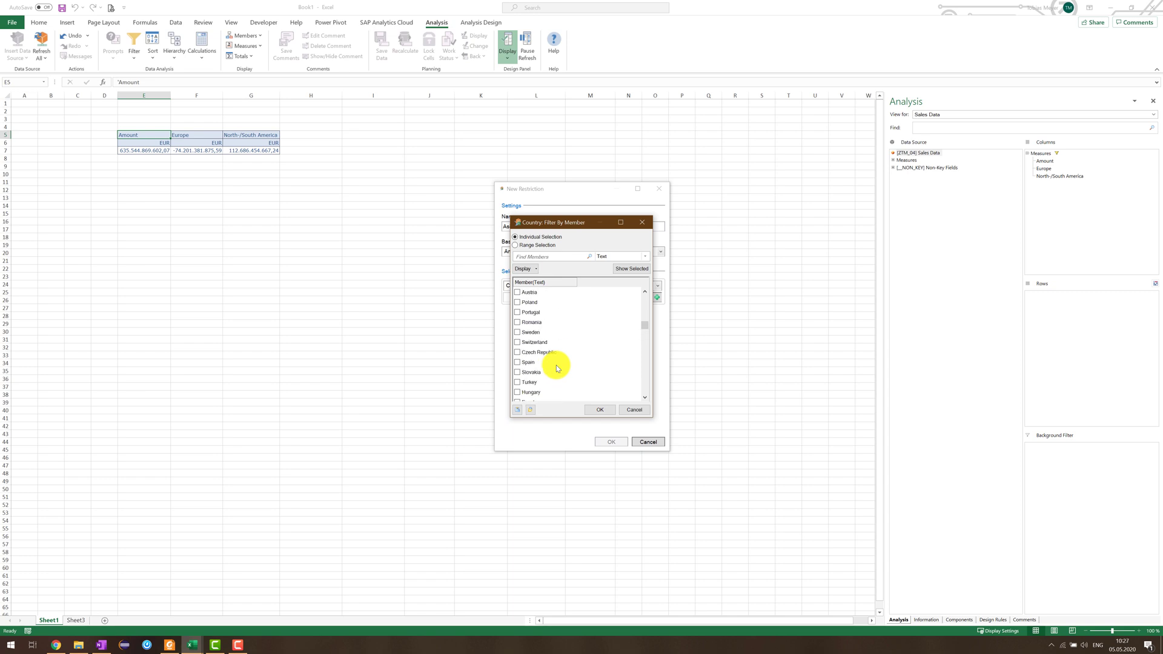
{"action": "left_click", "coordinate": [600, 409]}
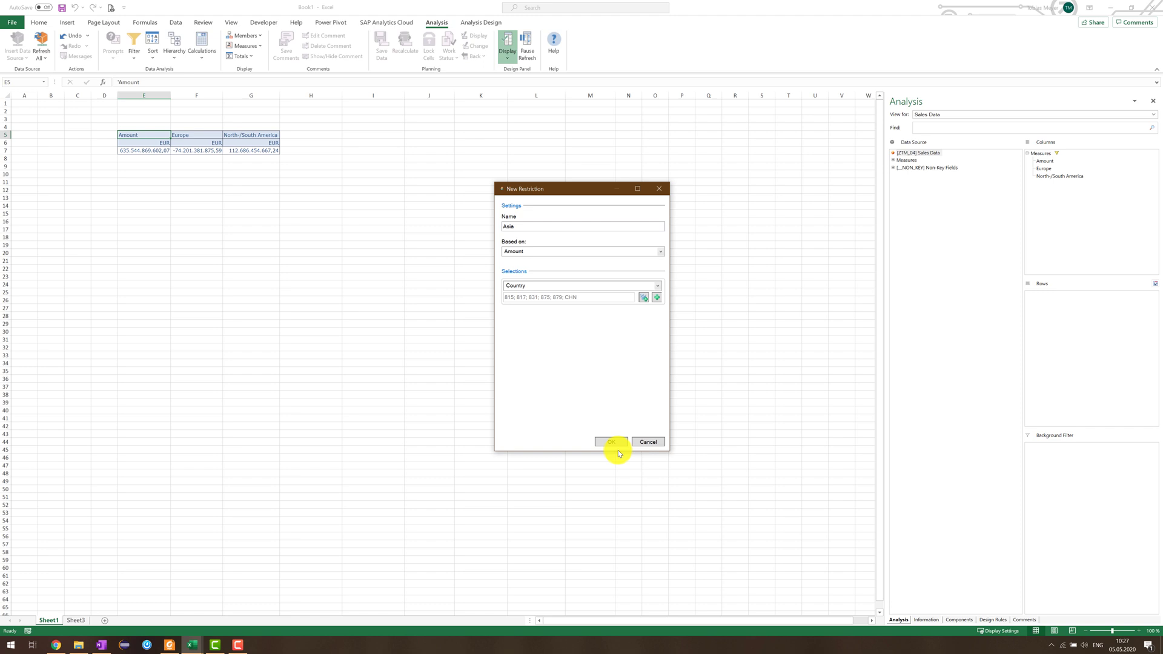
{"action": "left_click", "coordinate": [610, 442]}
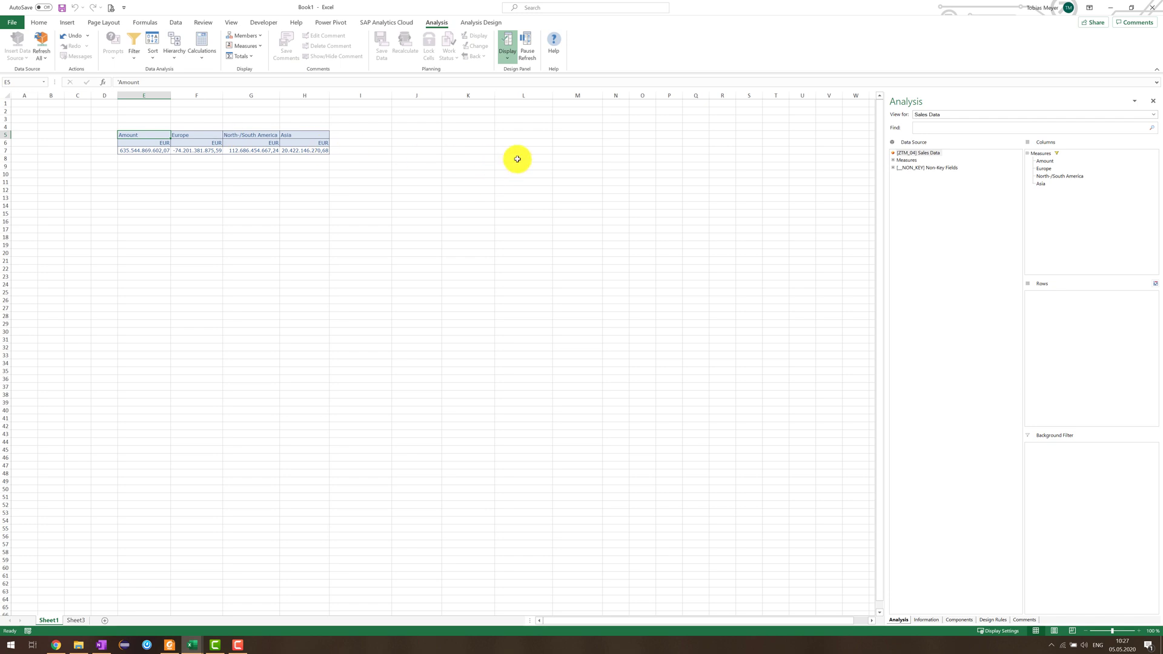
Step: Filter the column Measures by member to drop Amount, leaving Europe, North/South America and Asia
{"action": "right_click", "coordinate": [1043, 152]}
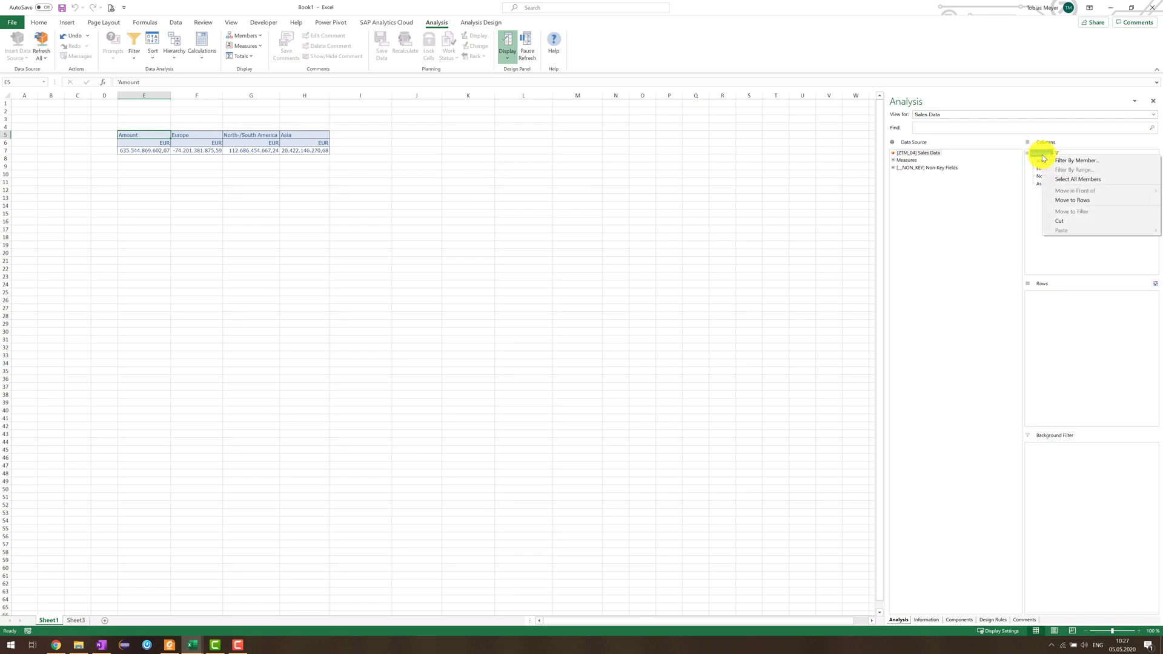
{"action": "left_click", "coordinate": [1078, 160]}
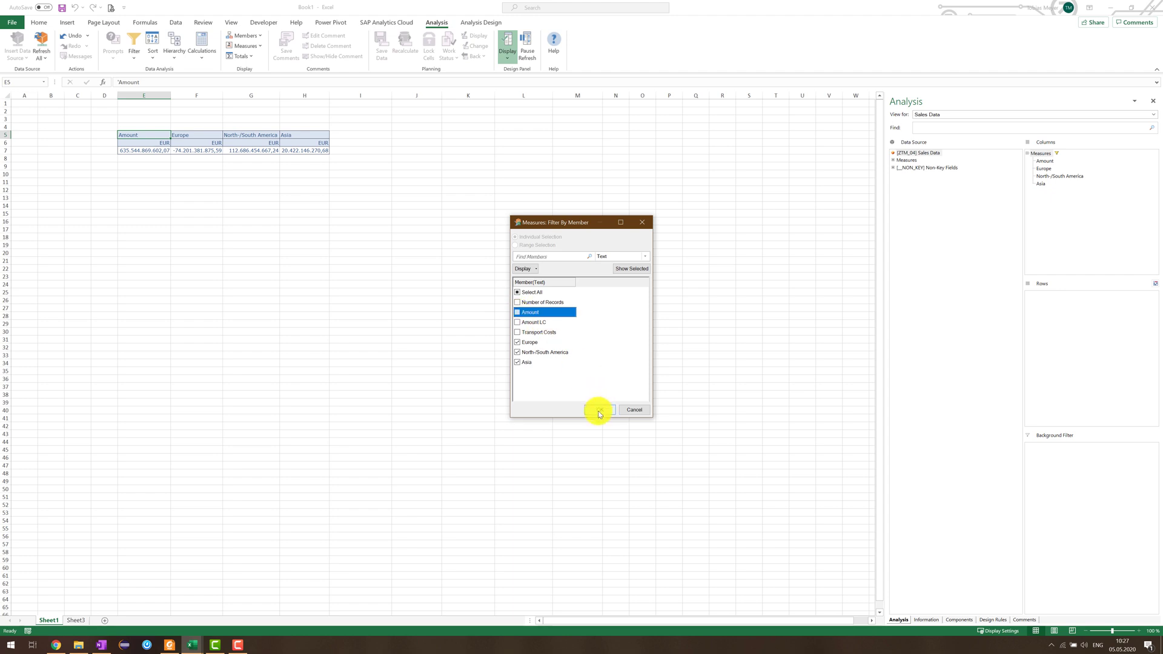
{"action": "left_click", "coordinate": [600, 410]}
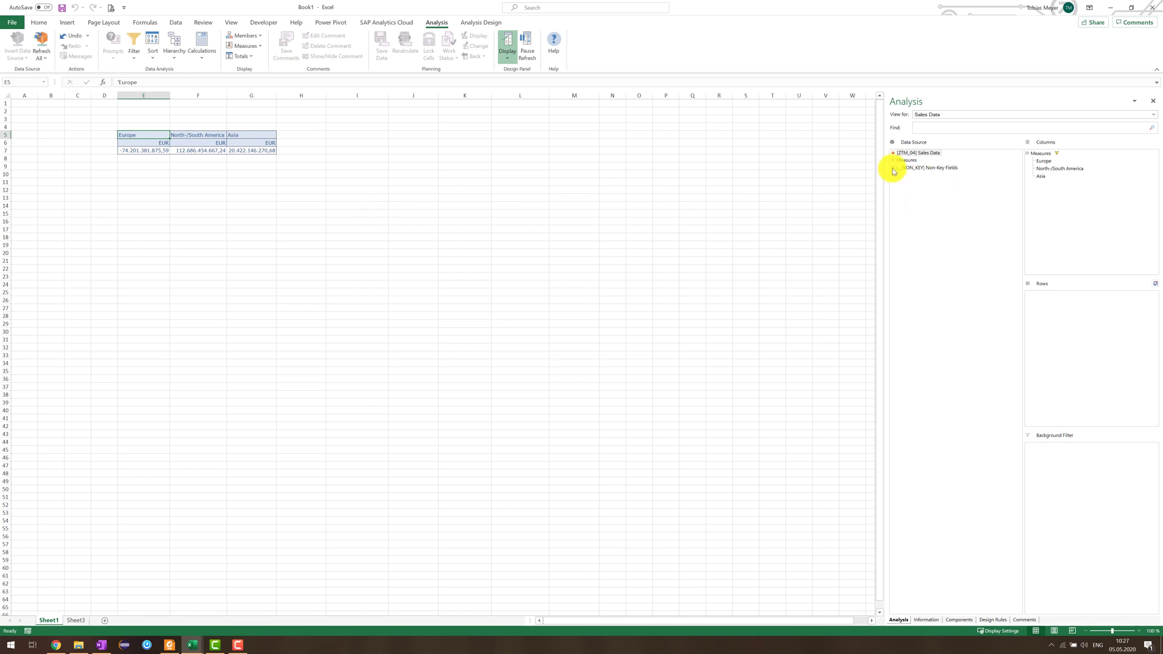
Step: Add Country to the rows so the three regional measures break down per country with an overall result
{"action": "right_click", "coordinate": [916, 198]}
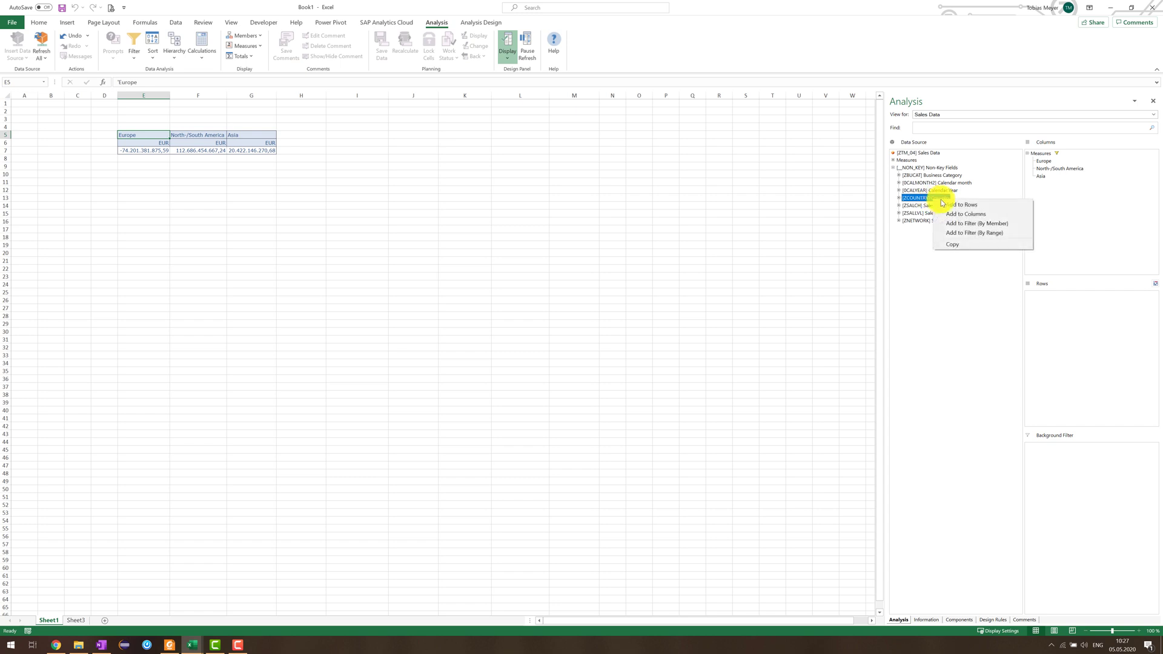
{"action": "left_click", "coordinate": [958, 204]}
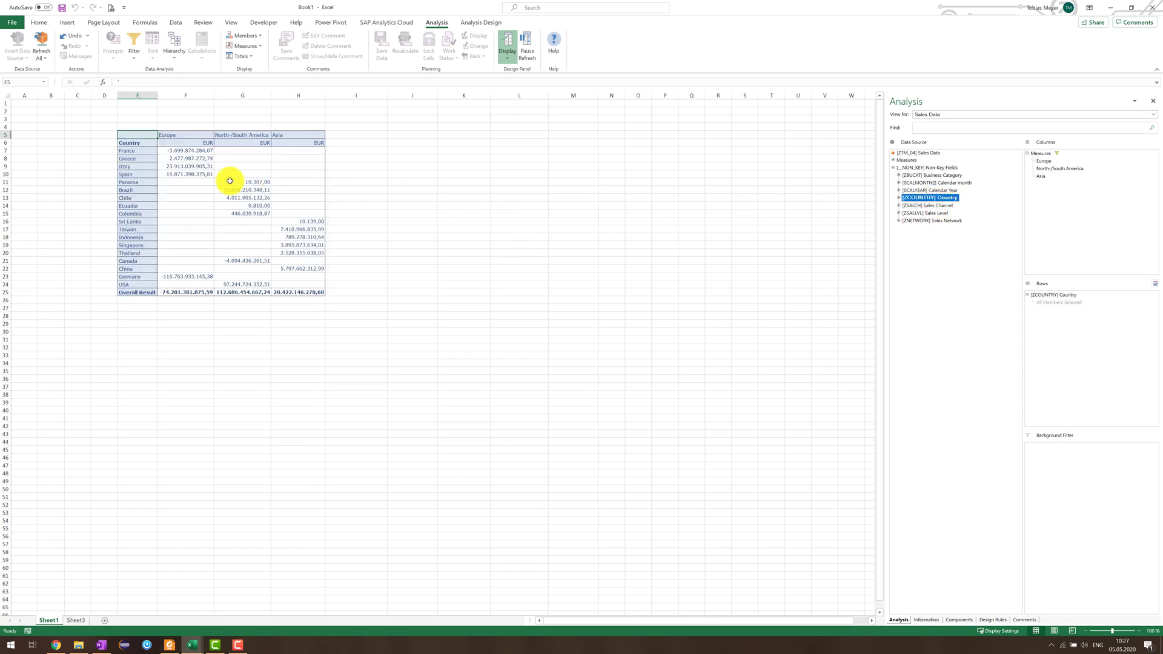
{"action": "mouse_move", "coordinate": [166, 161]}
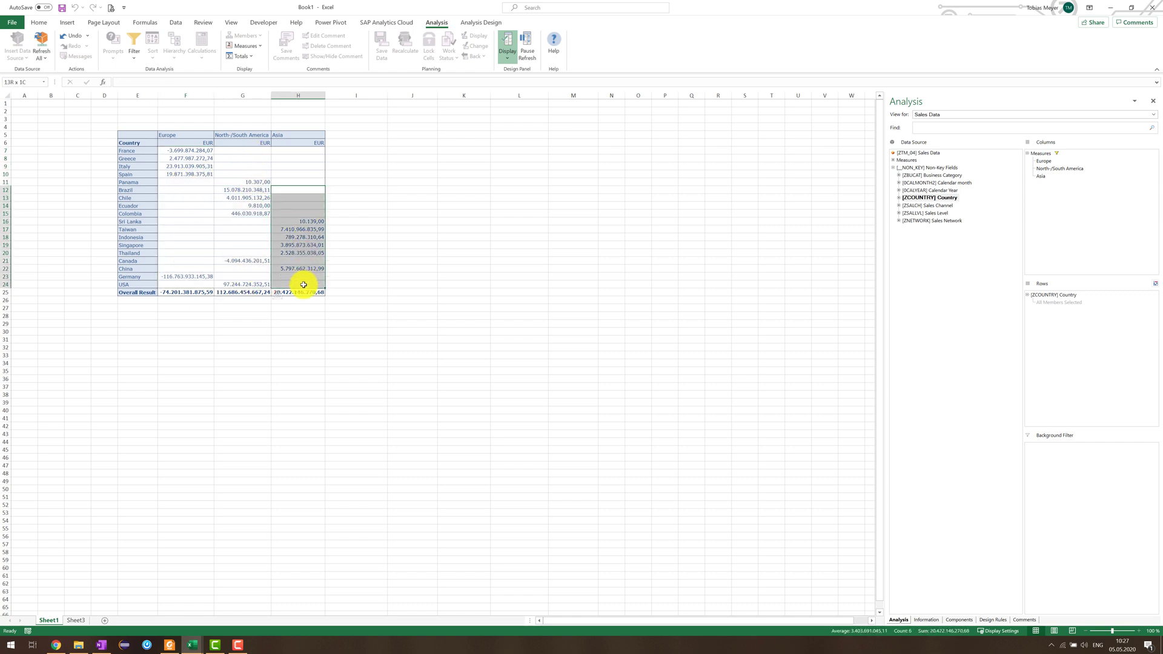
{"action": "left_click", "coordinate": [343, 243]}
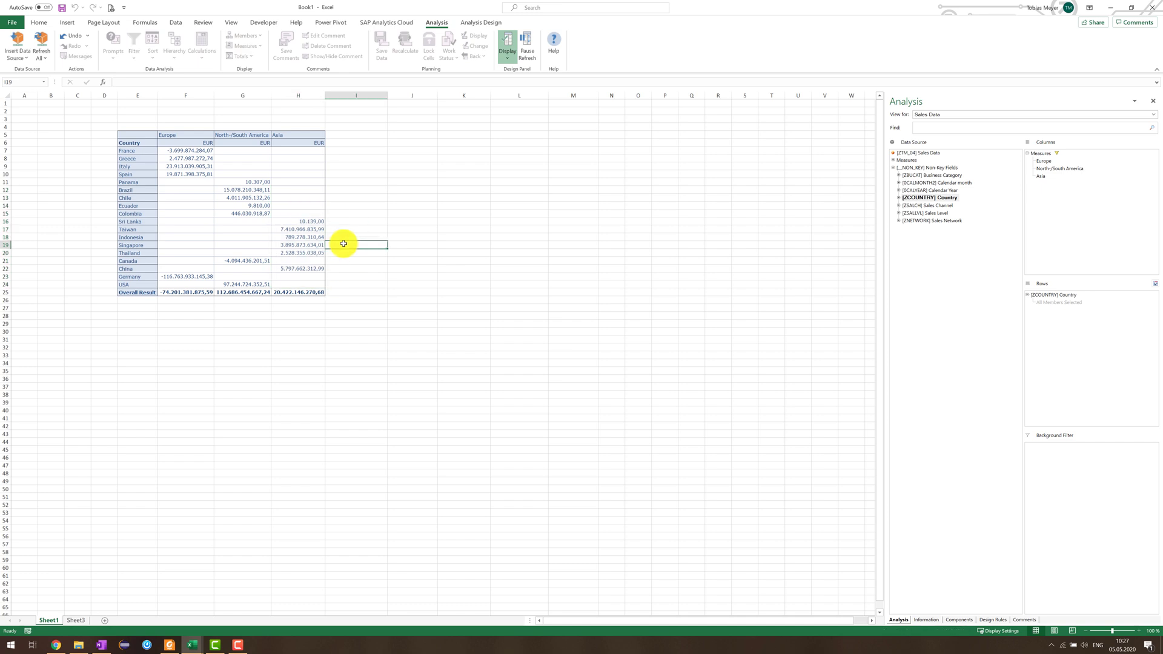